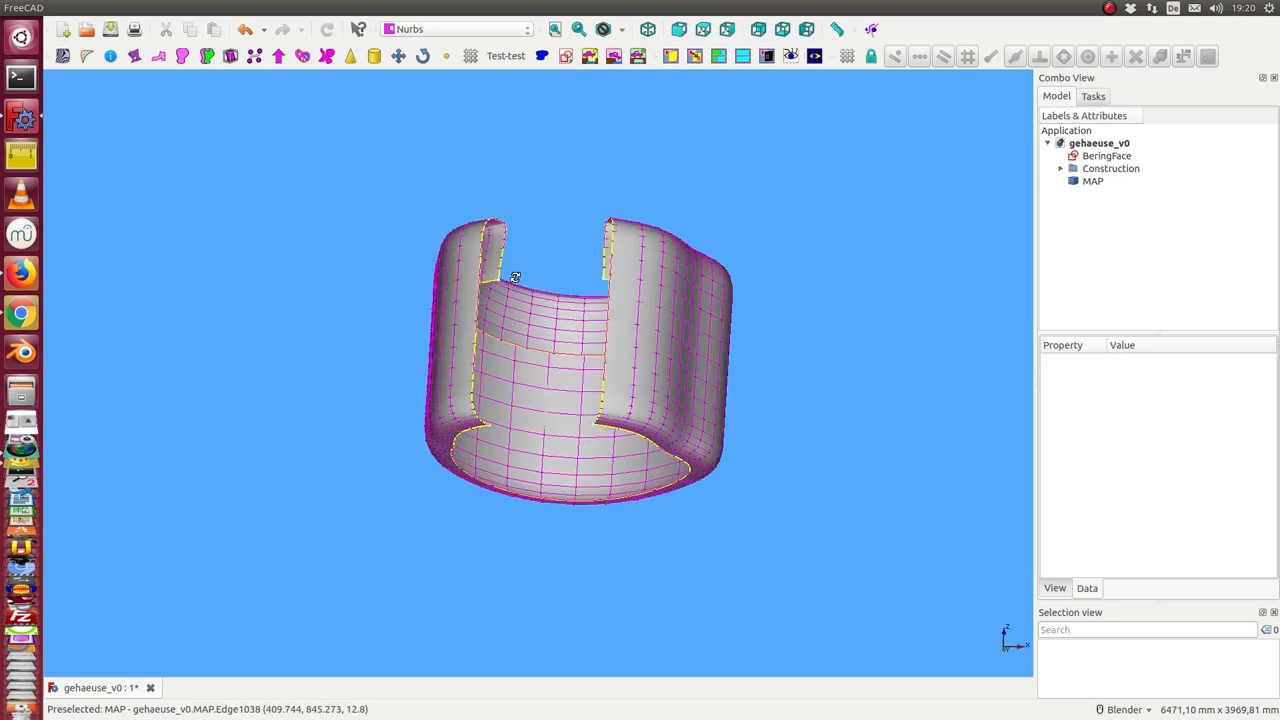
Start the Multi Face Poles Editor on the BeringFace surface of the housing
drag(516, 276, 622, 420)
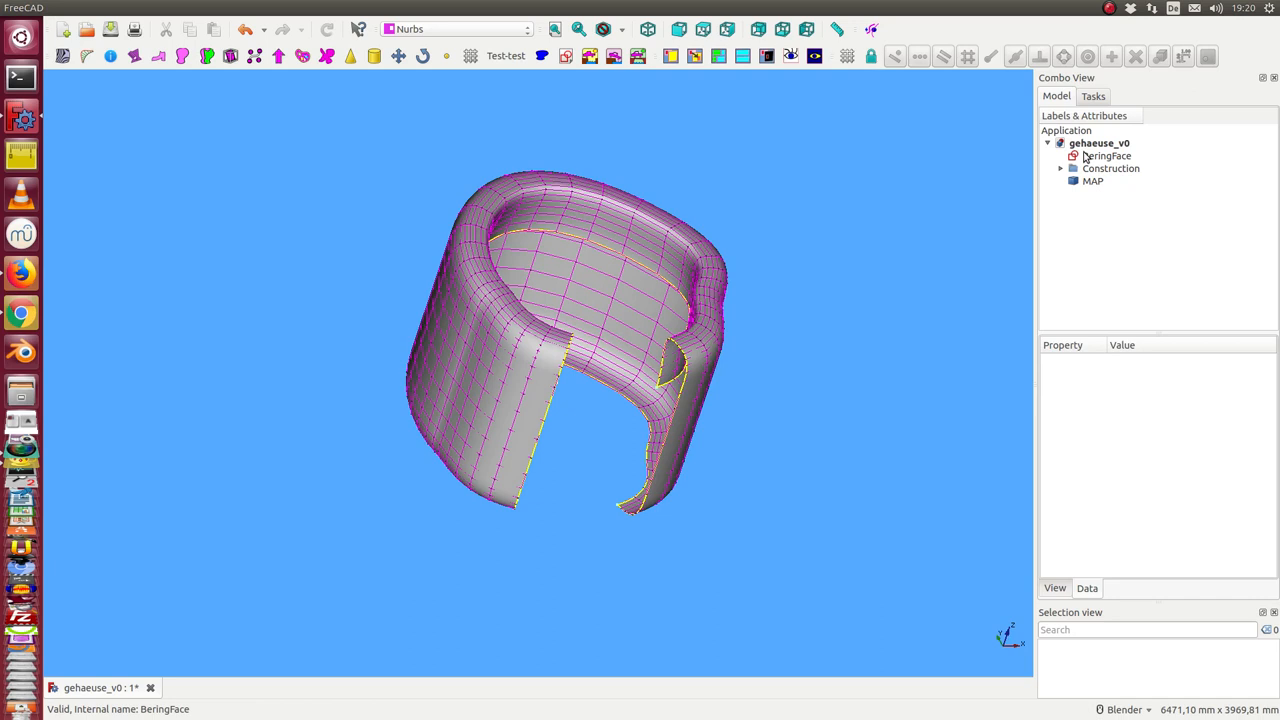
click(870, 30)
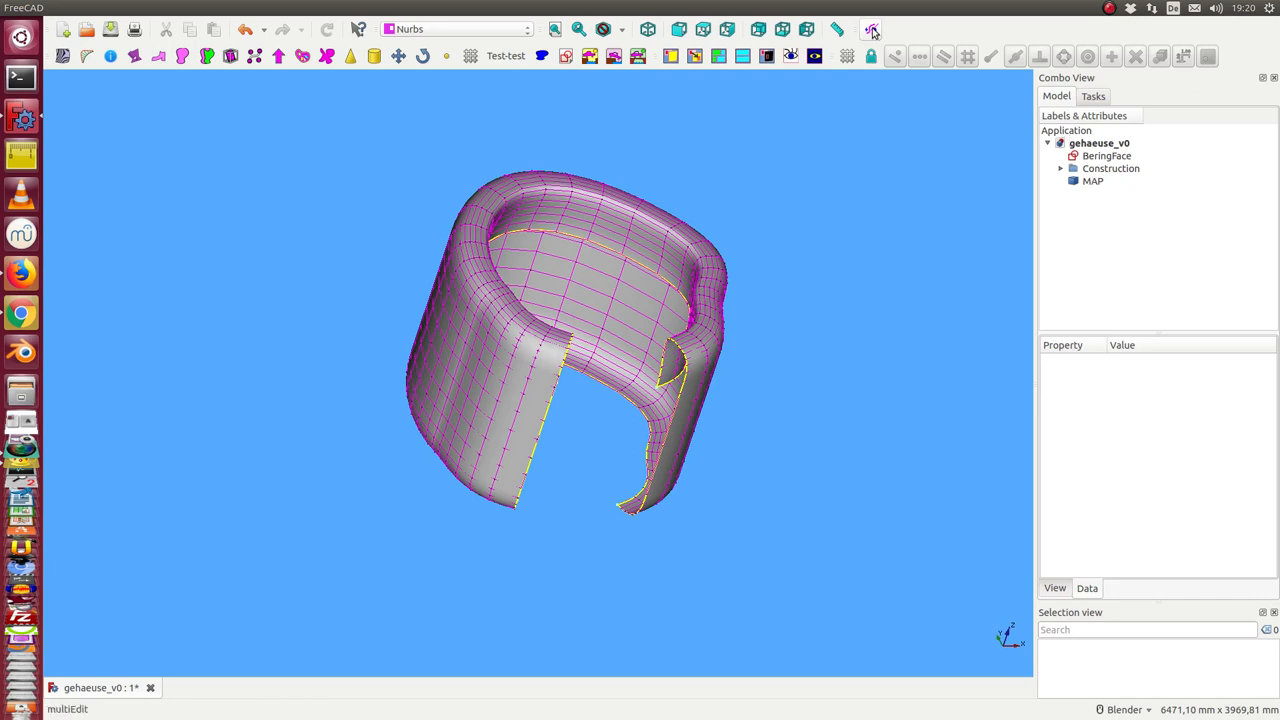
click(1106, 156)
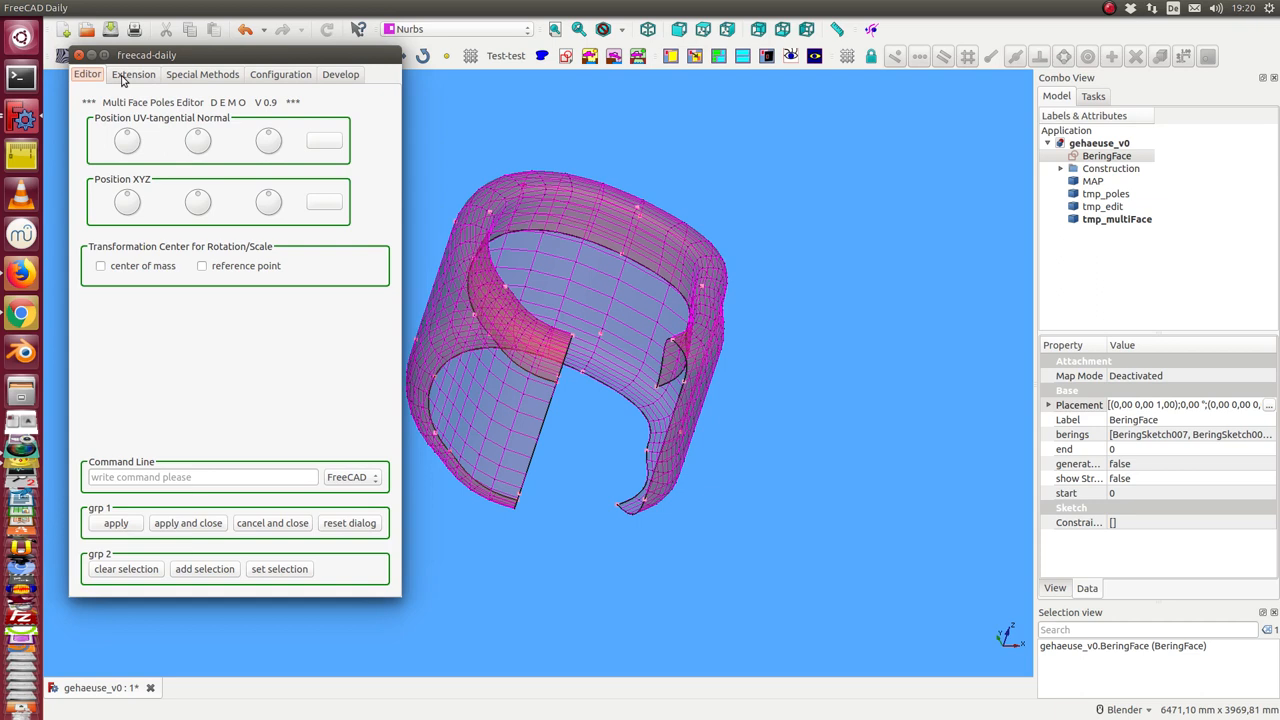
Browse the Special Methods and Develop tabs, then hide the surface and show the tmp_multiFace pole grid
click(202, 74)
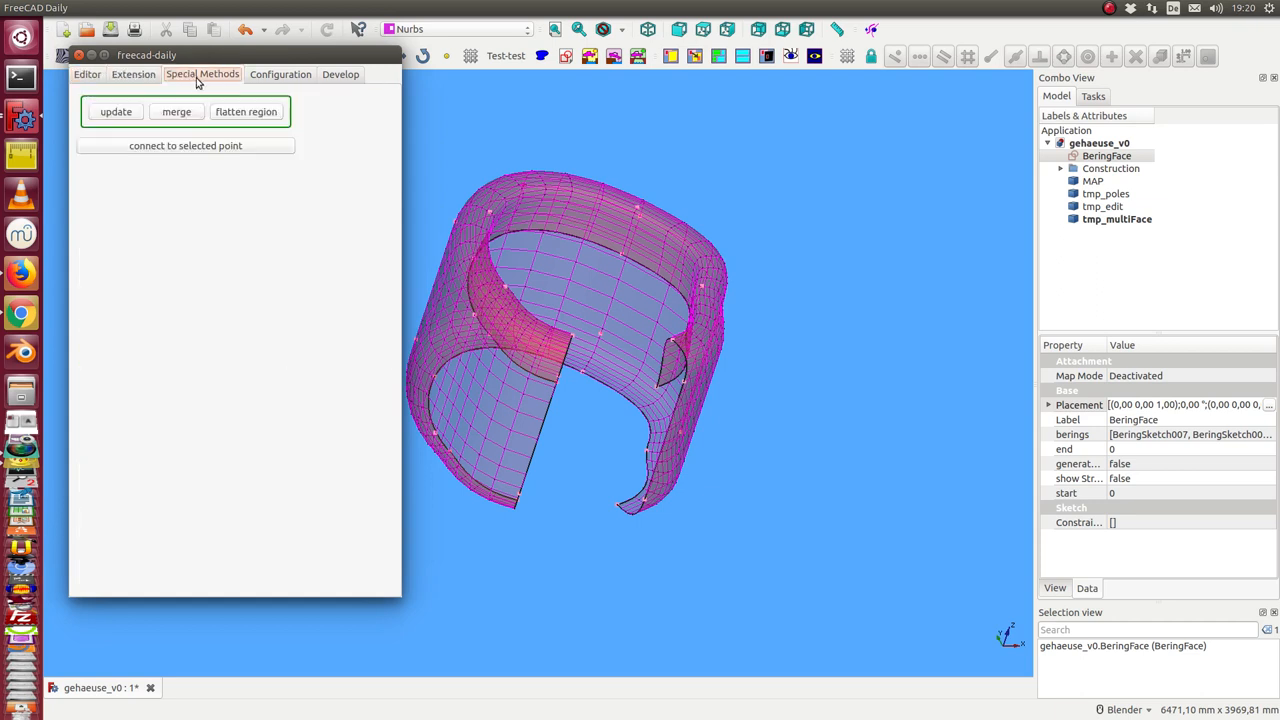
click(340, 74)
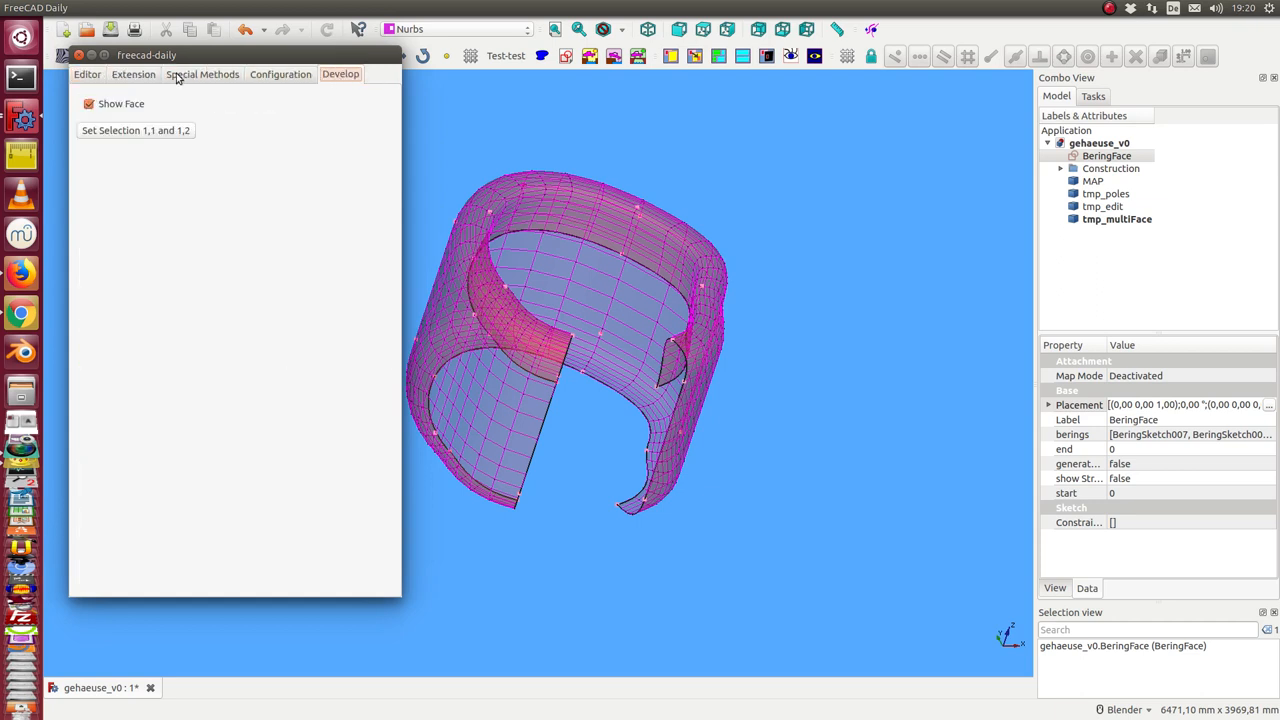
click(88, 74)
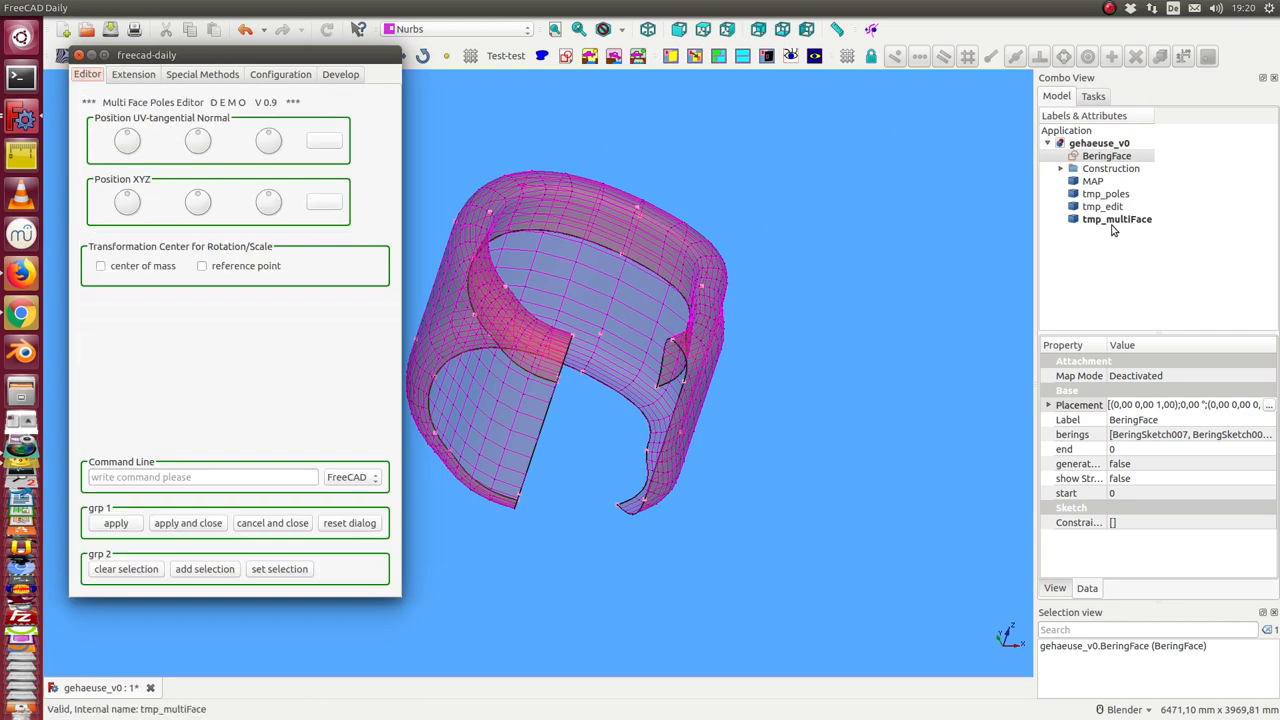
click(1092, 180)
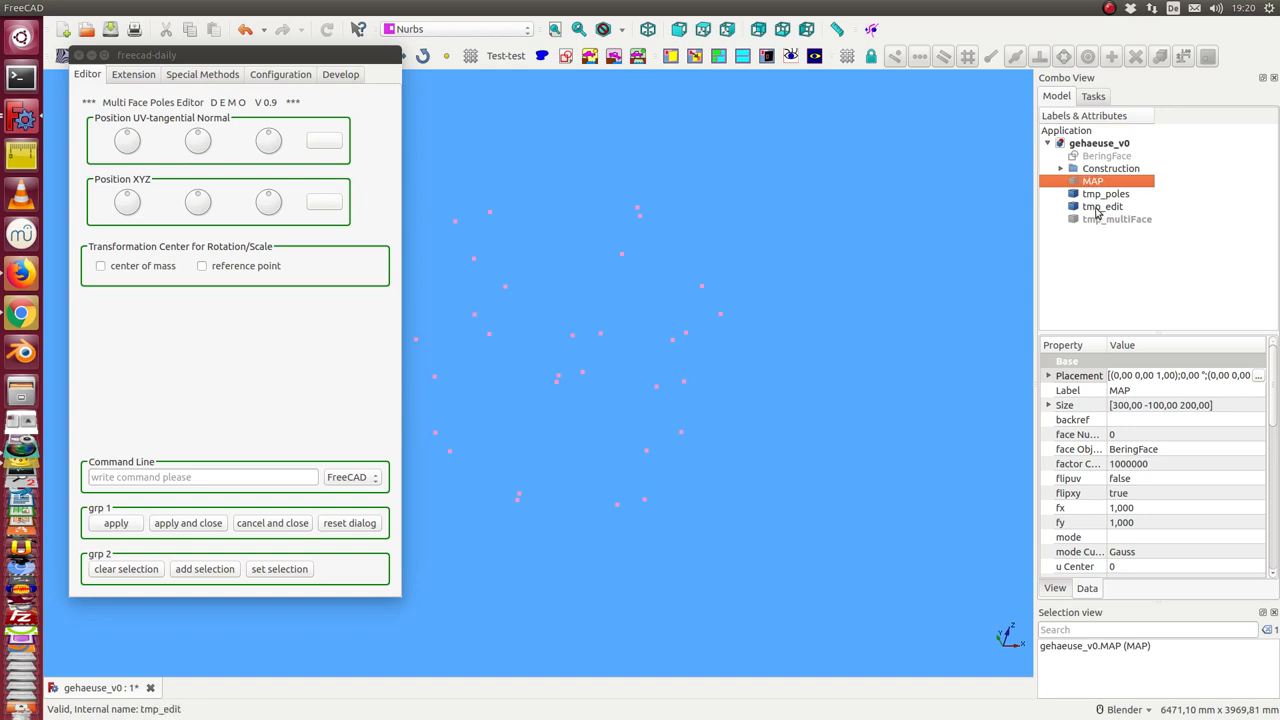
click(1116, 218)
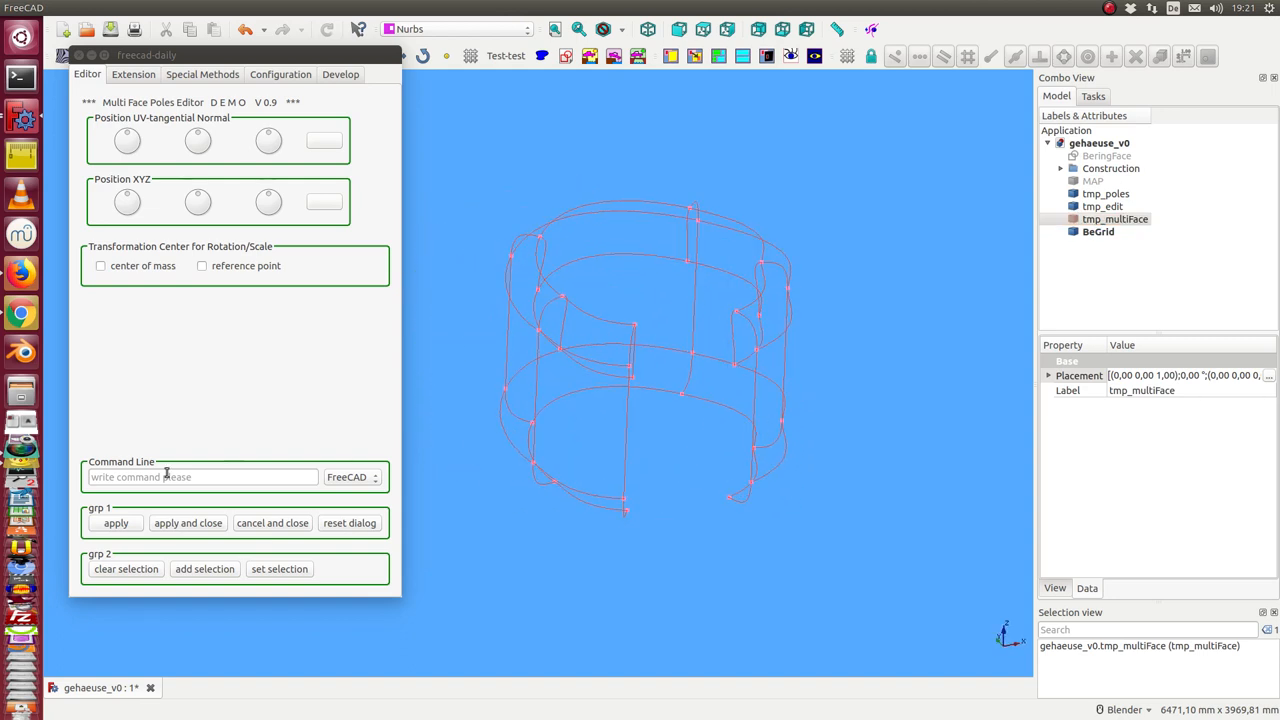
Select the top-edge pole ring with selv/selu commands and show the flattened MAP
click(202, 476)
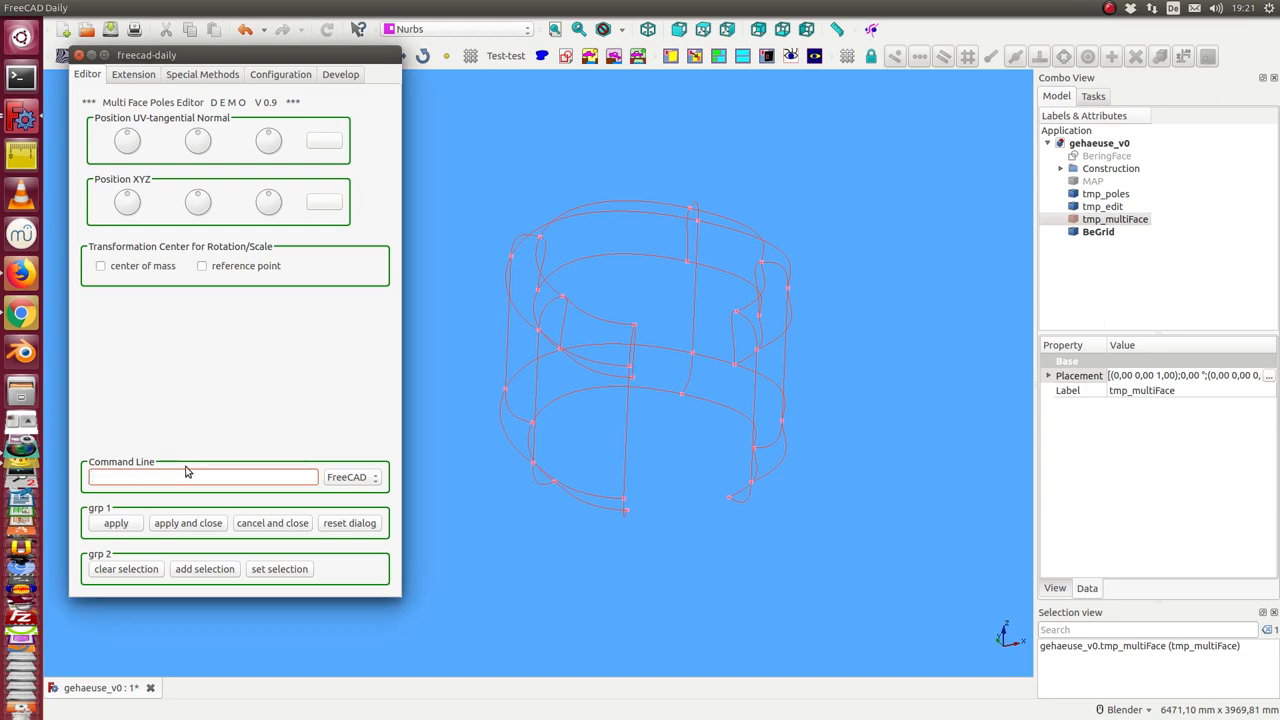
mouse_move(368, 448)
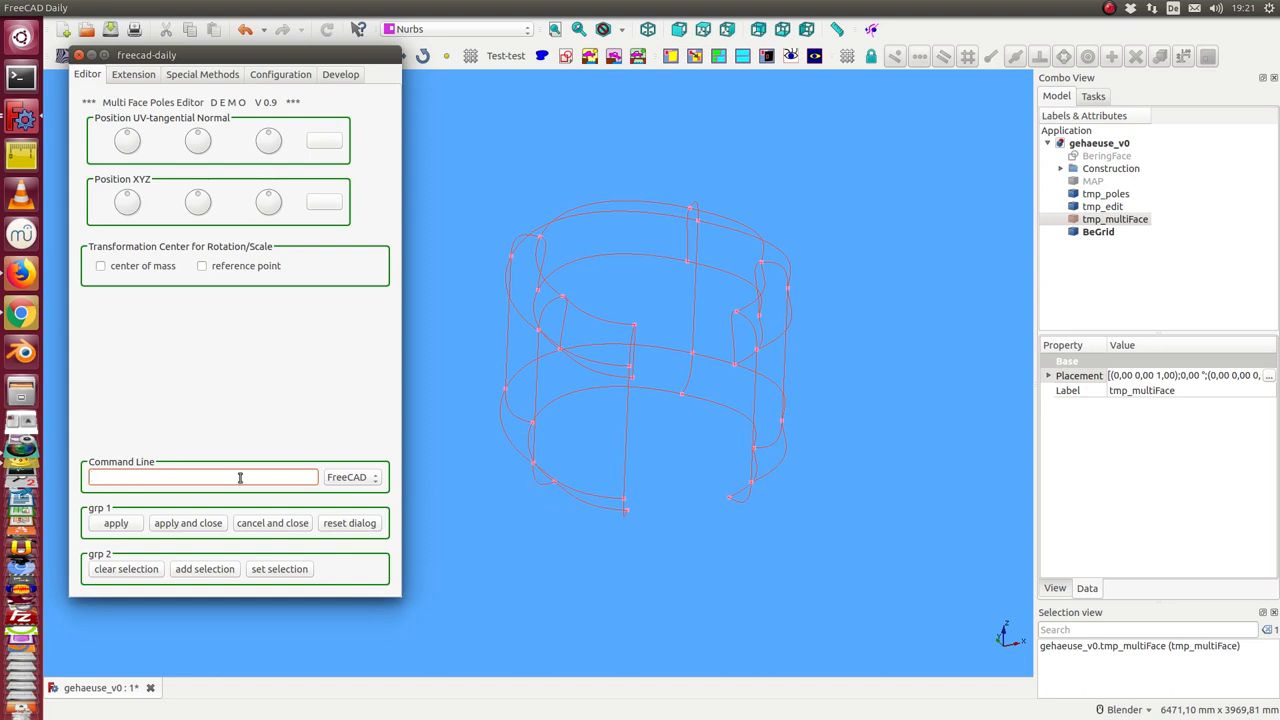
text(selv)
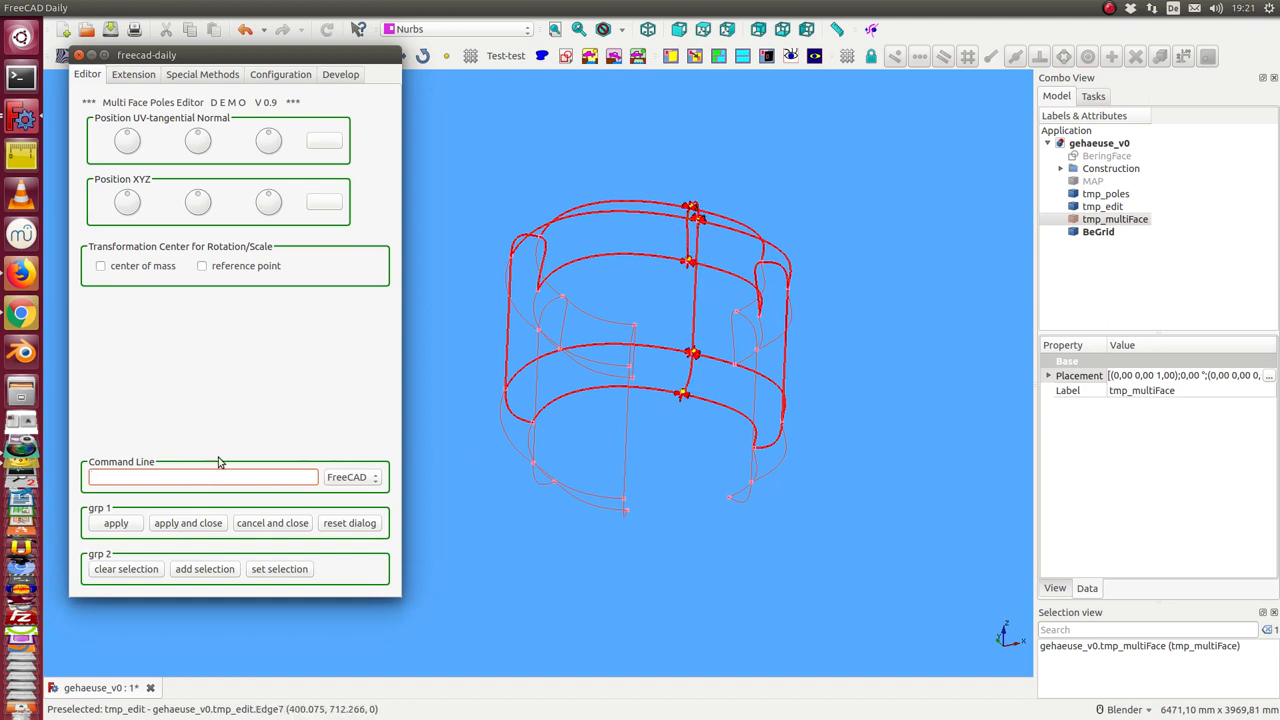
text(selu)
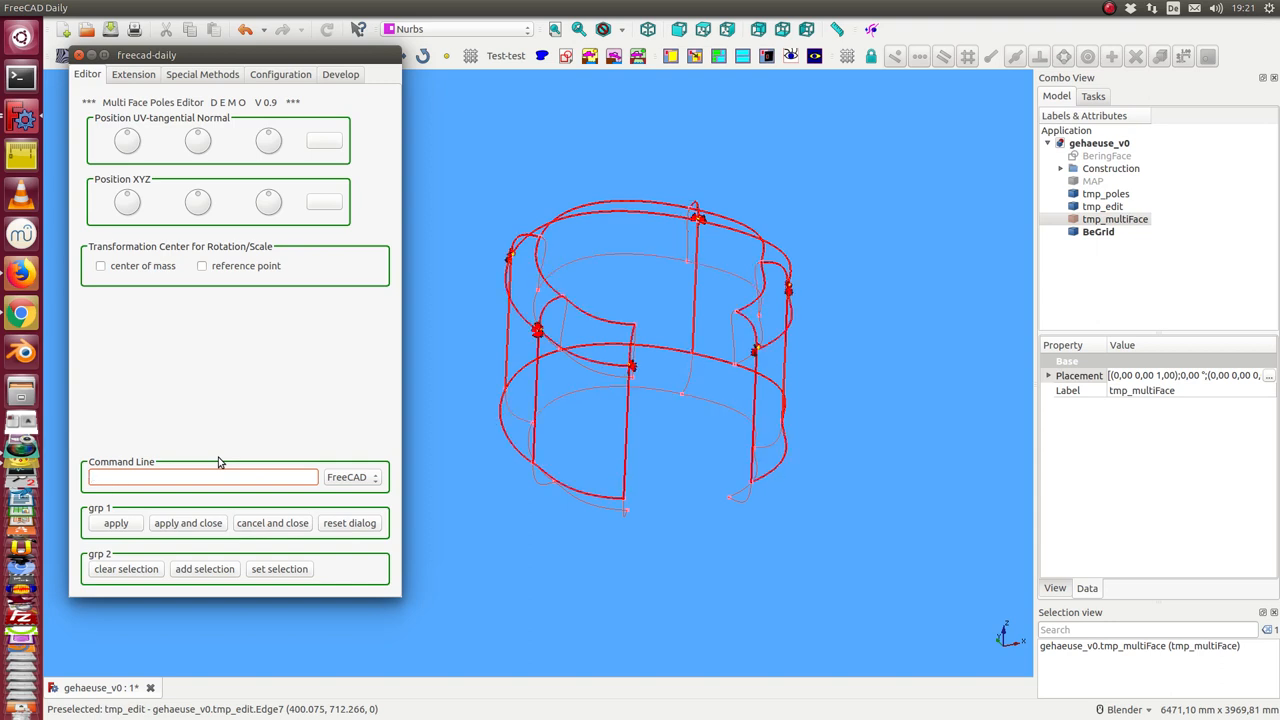
text(sel)
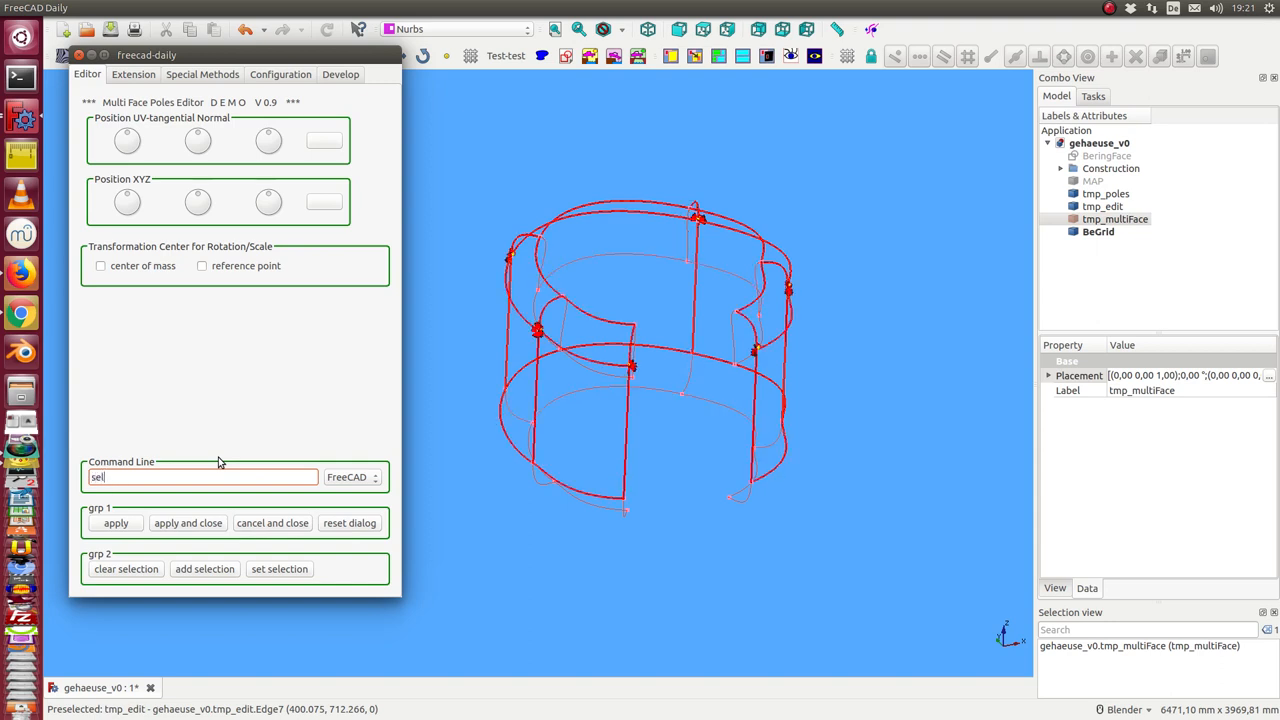
text(u)
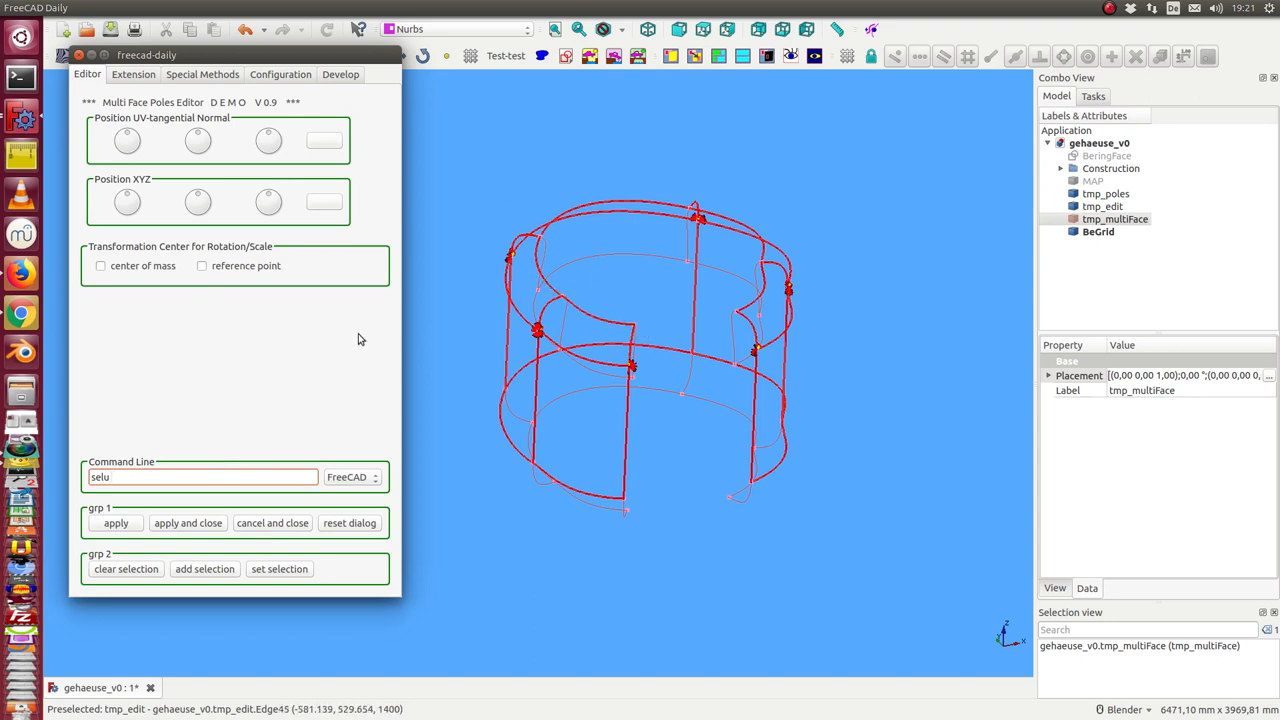
mouse_move(268, 400)
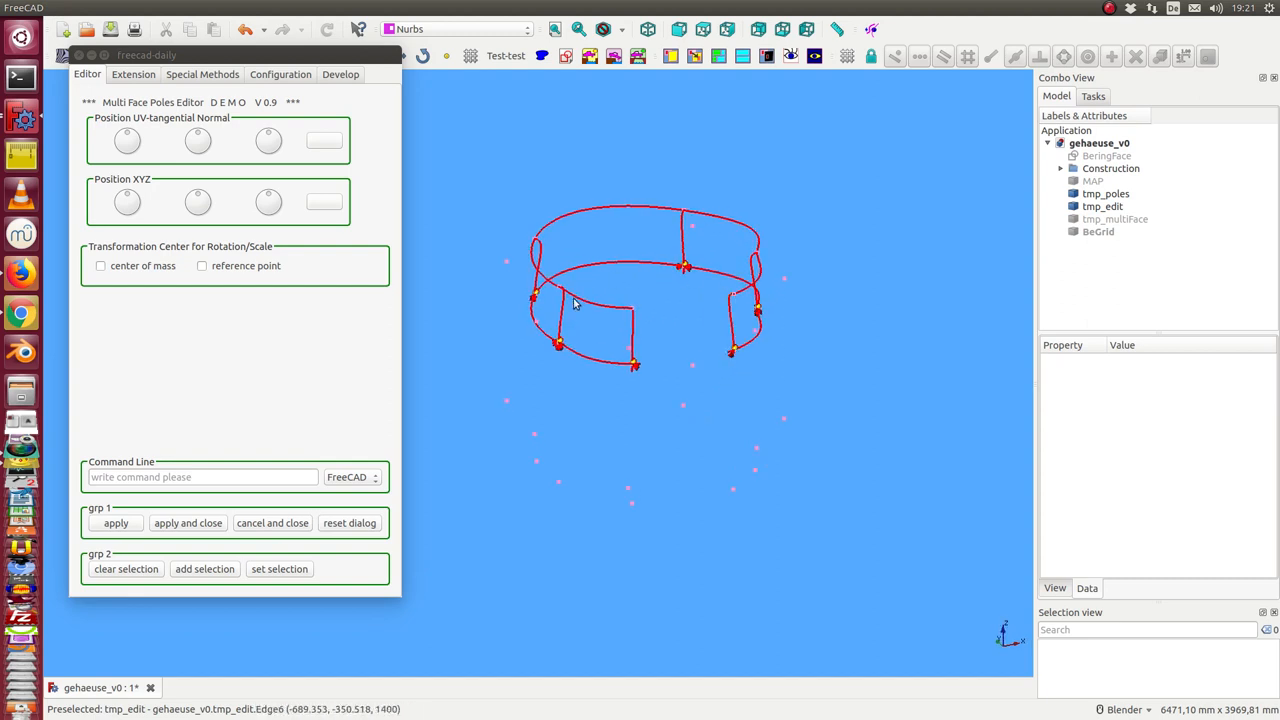
click(1092, 180)
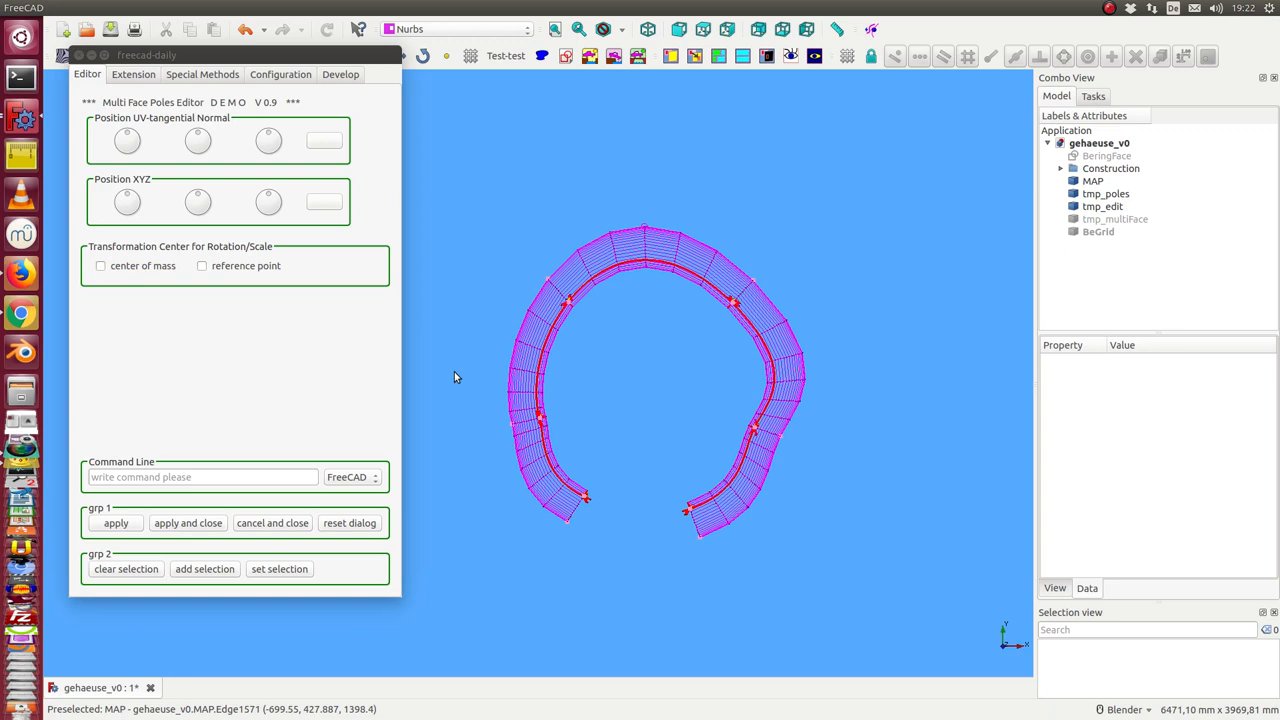
mouse_move(200, 234)
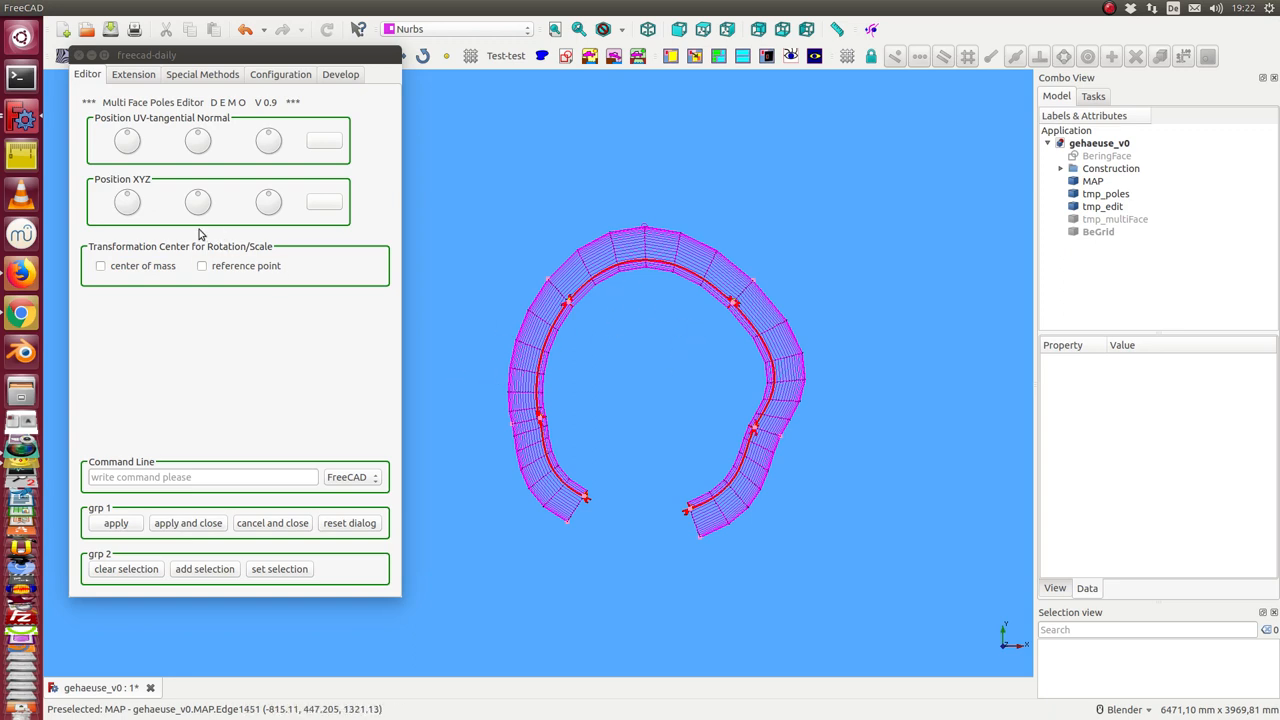
Use the selected poles' center of mass as transform center and try scaling them outward and inward
click(100, 264)
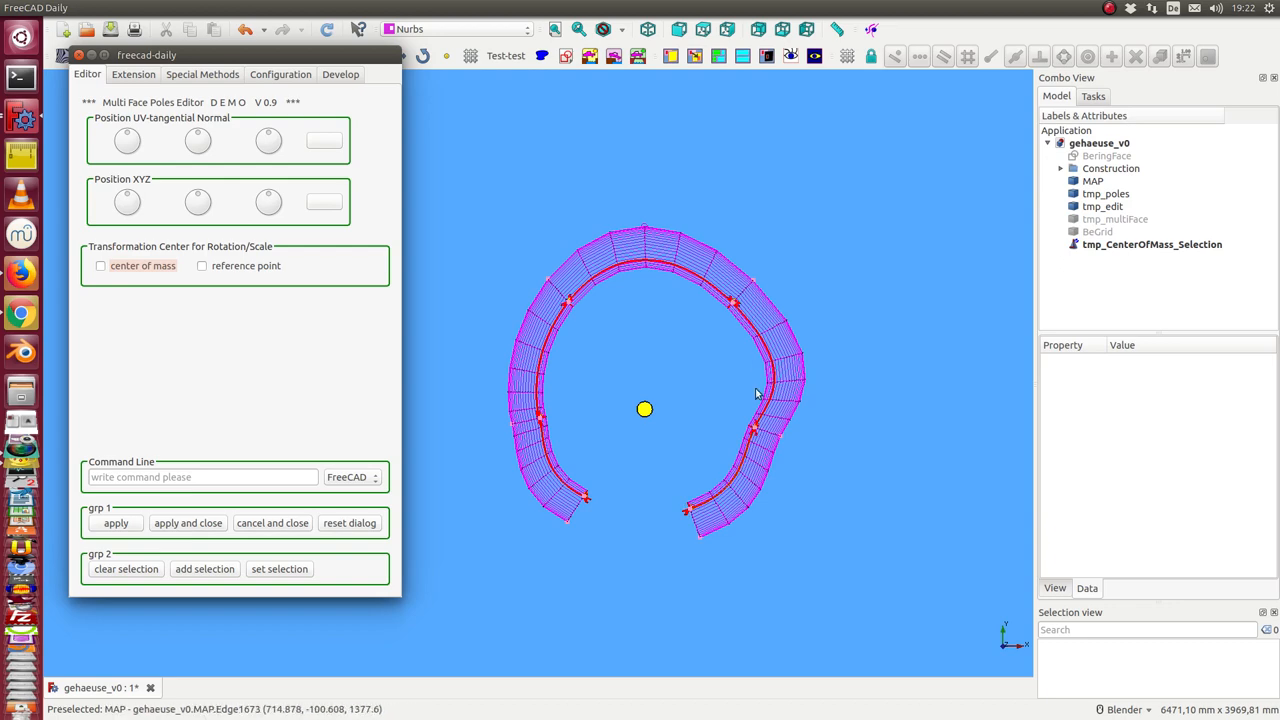
mouse_move(584, 496)
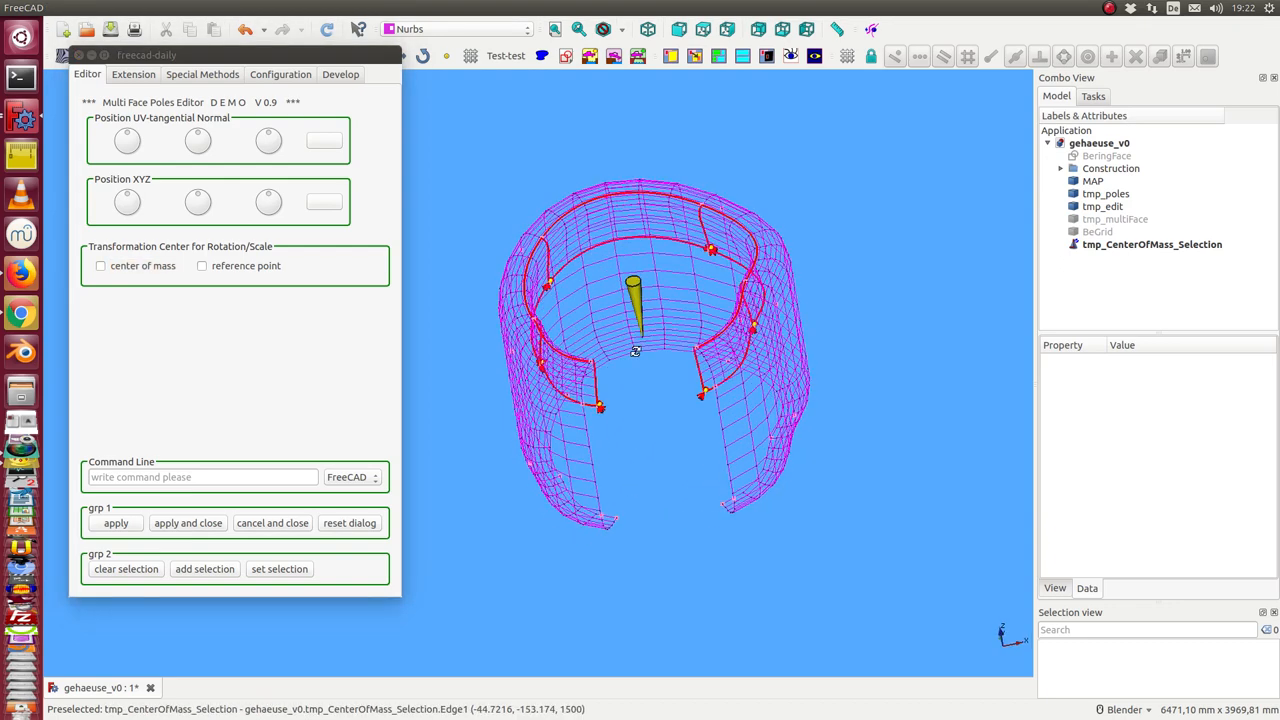
click(100, 264)
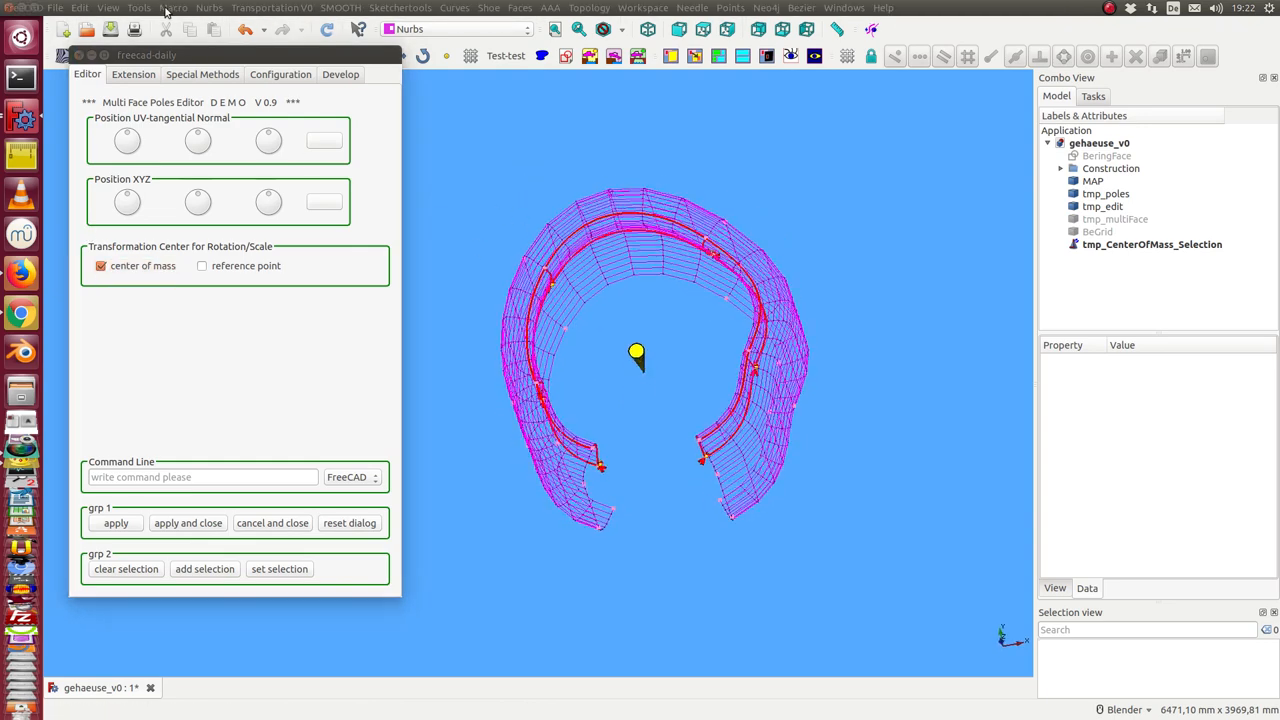
click(132, 74)
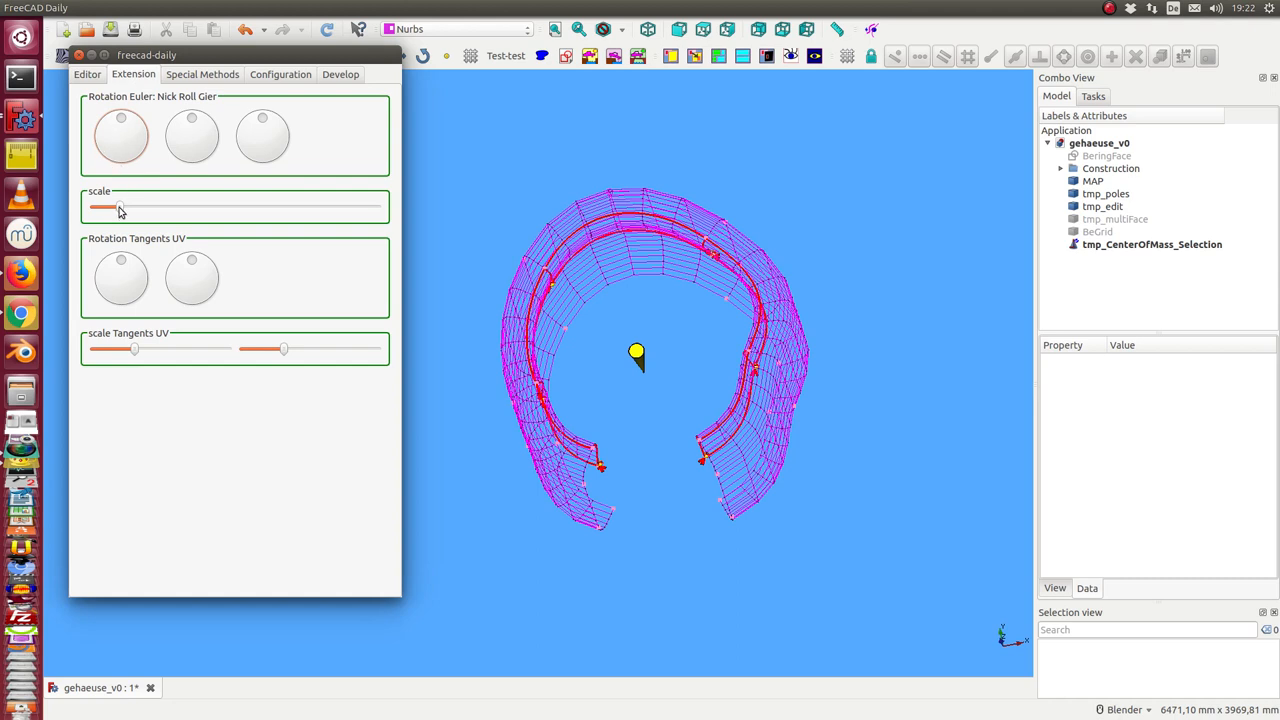
drag(118, 206, 136, 206)
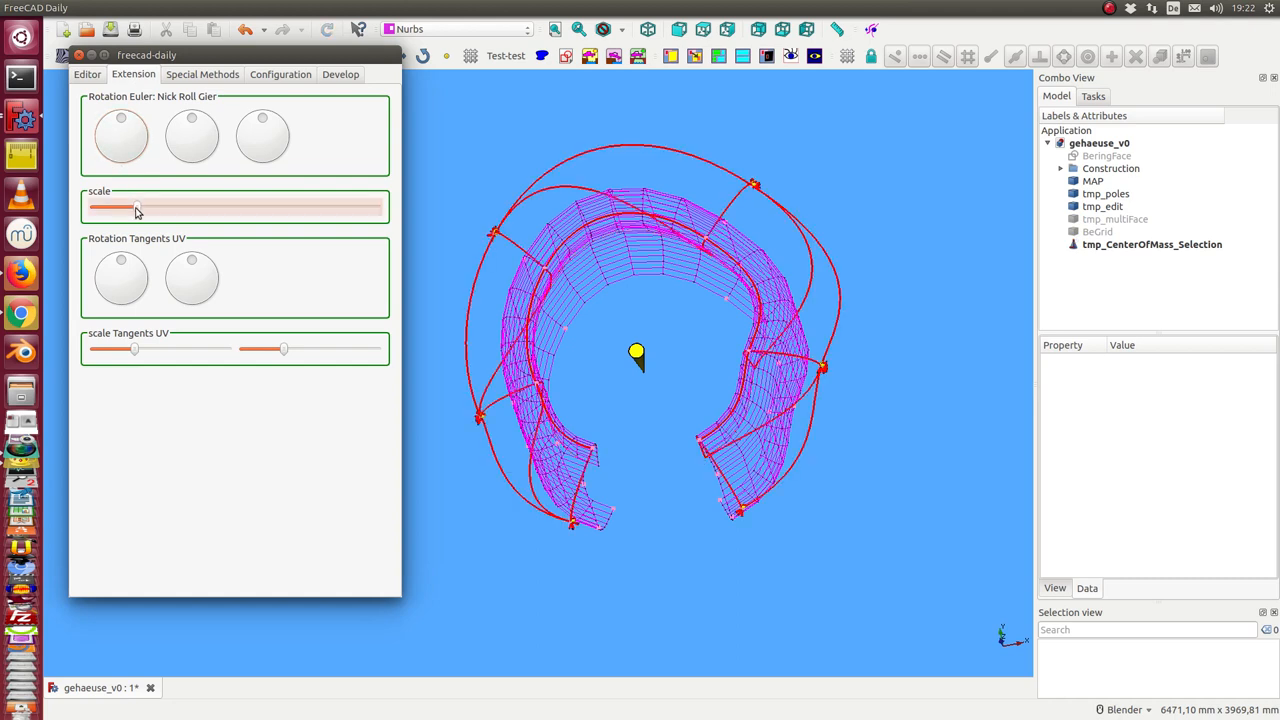
drag(136, 206, 108, 206)
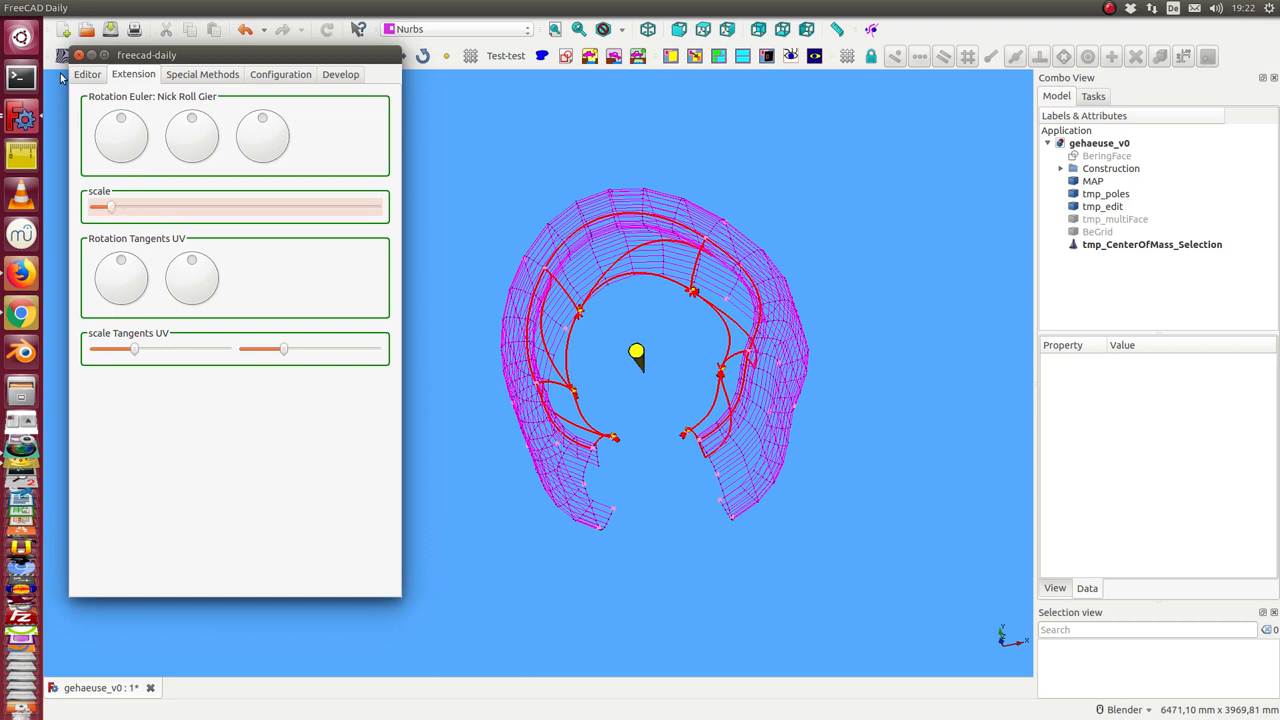
click(88, 74)
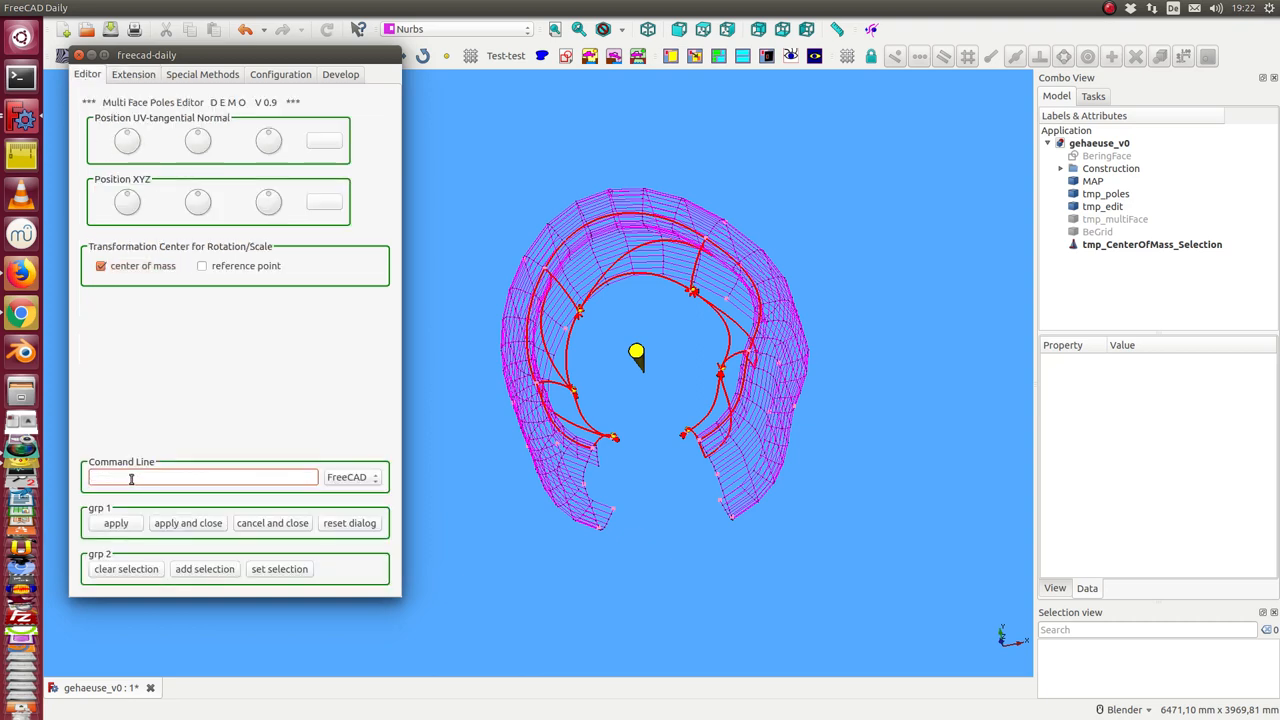
text(s)
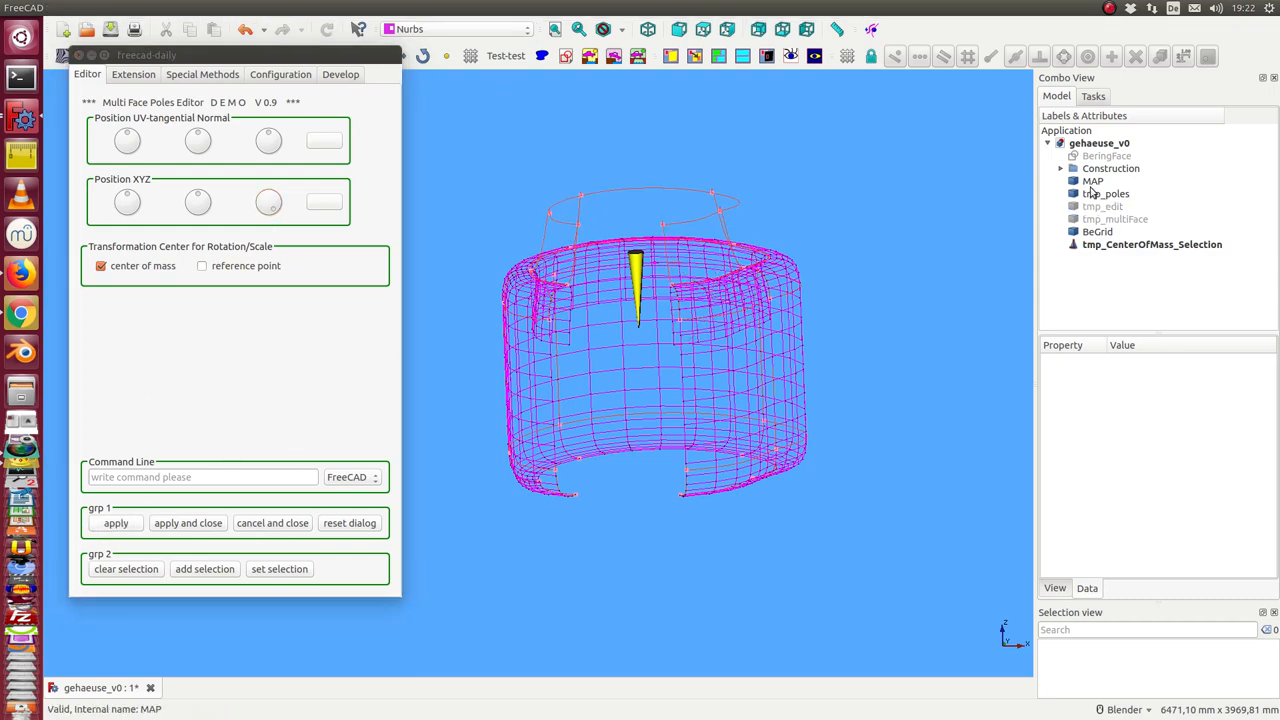
Show tmp_poles and tmp_multiFace again and drop center of mass as the rotation/scale center
click(1092, 180)
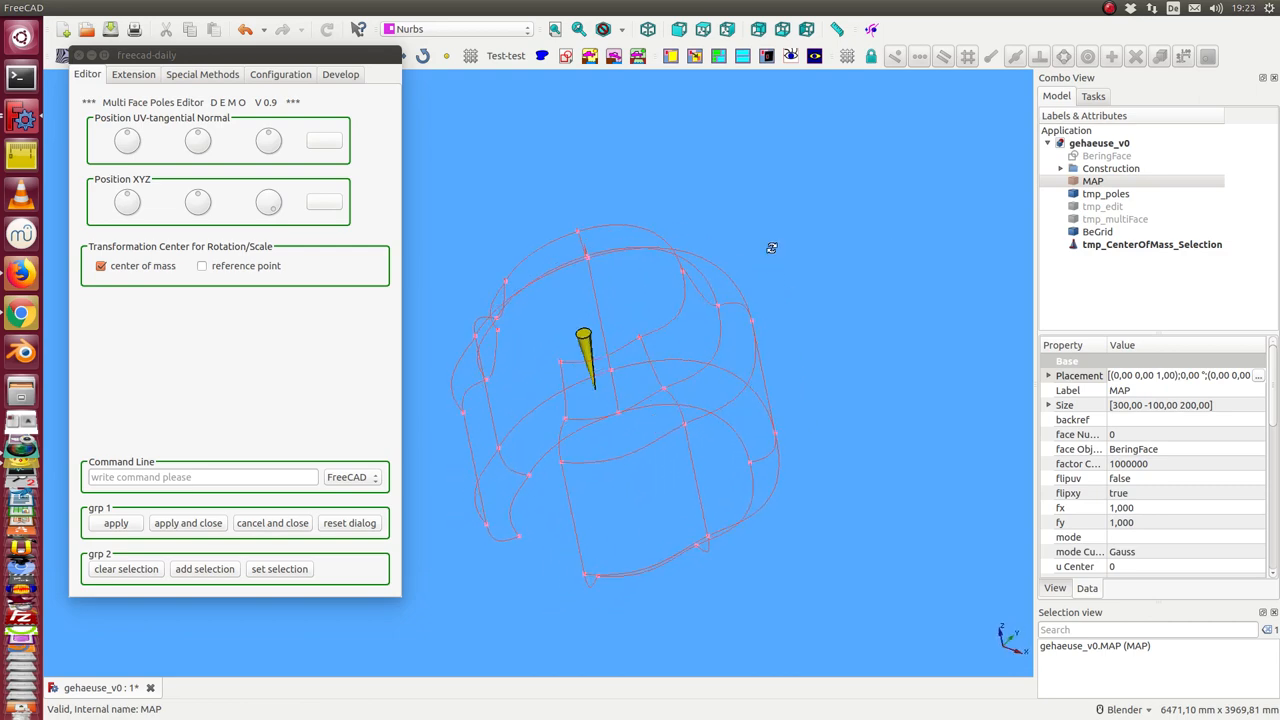
click(1114, 218)
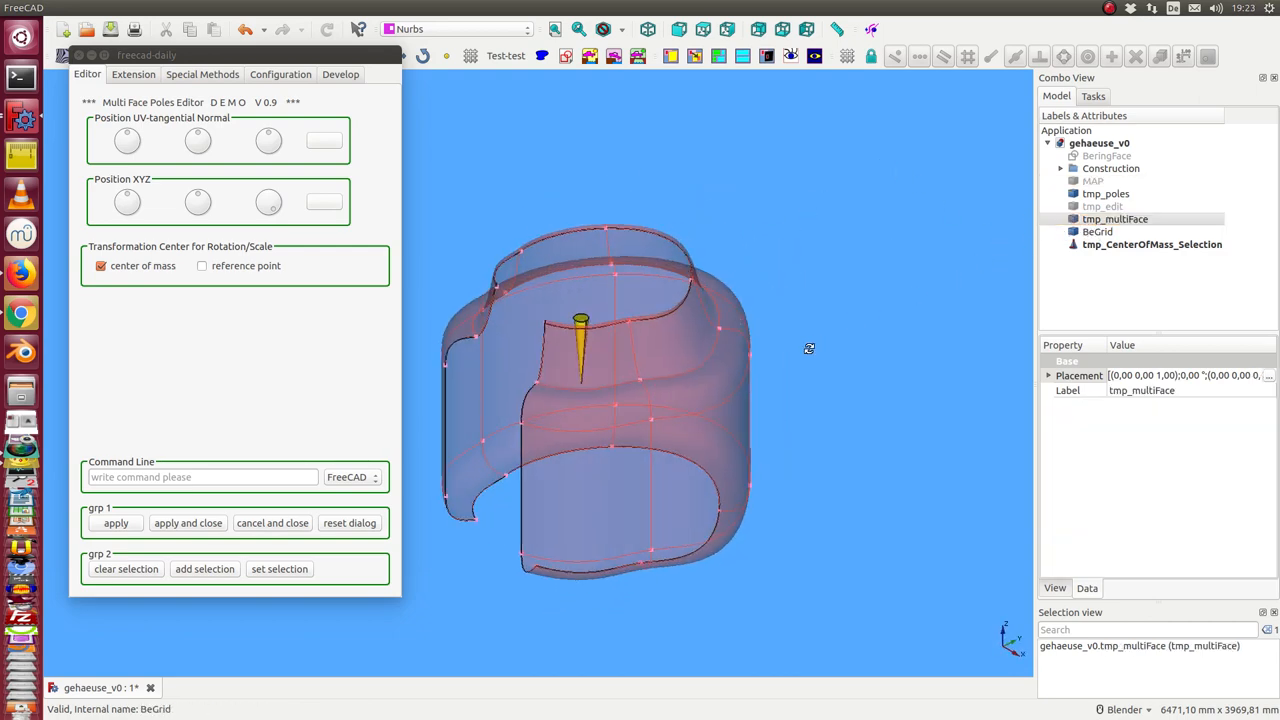
drag(808, 348, 924, 298)
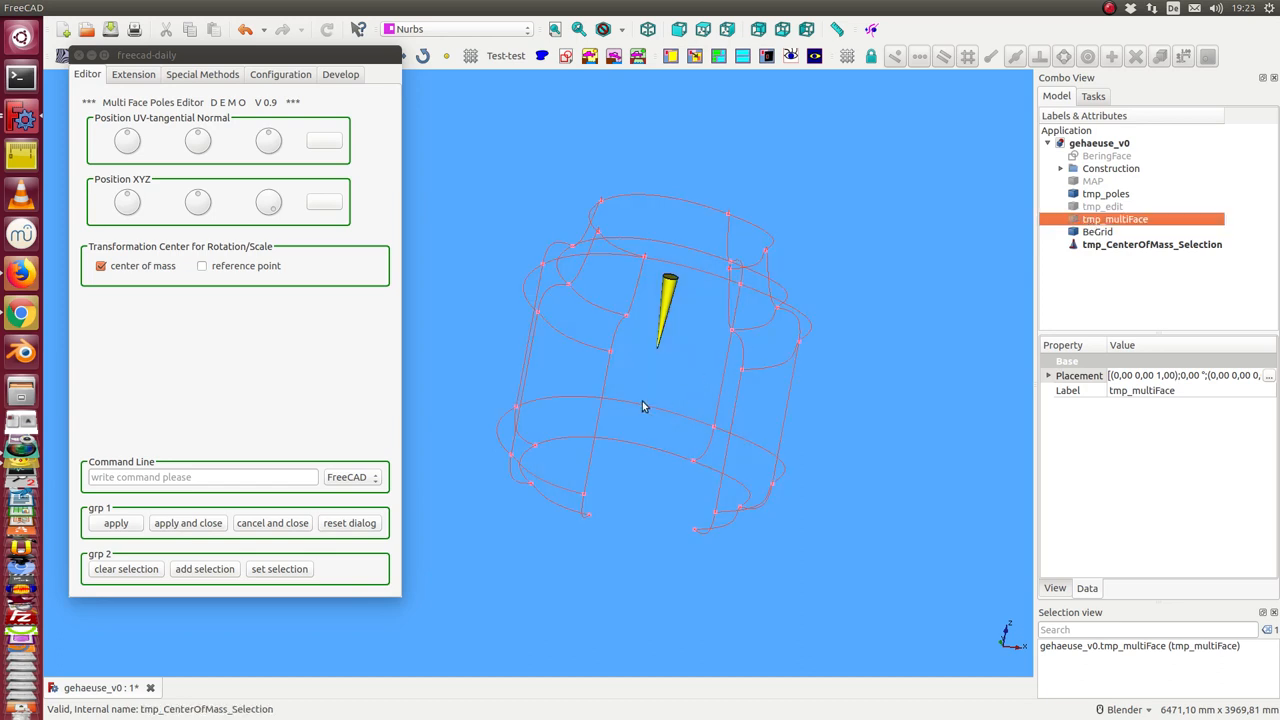
click(100, 264)
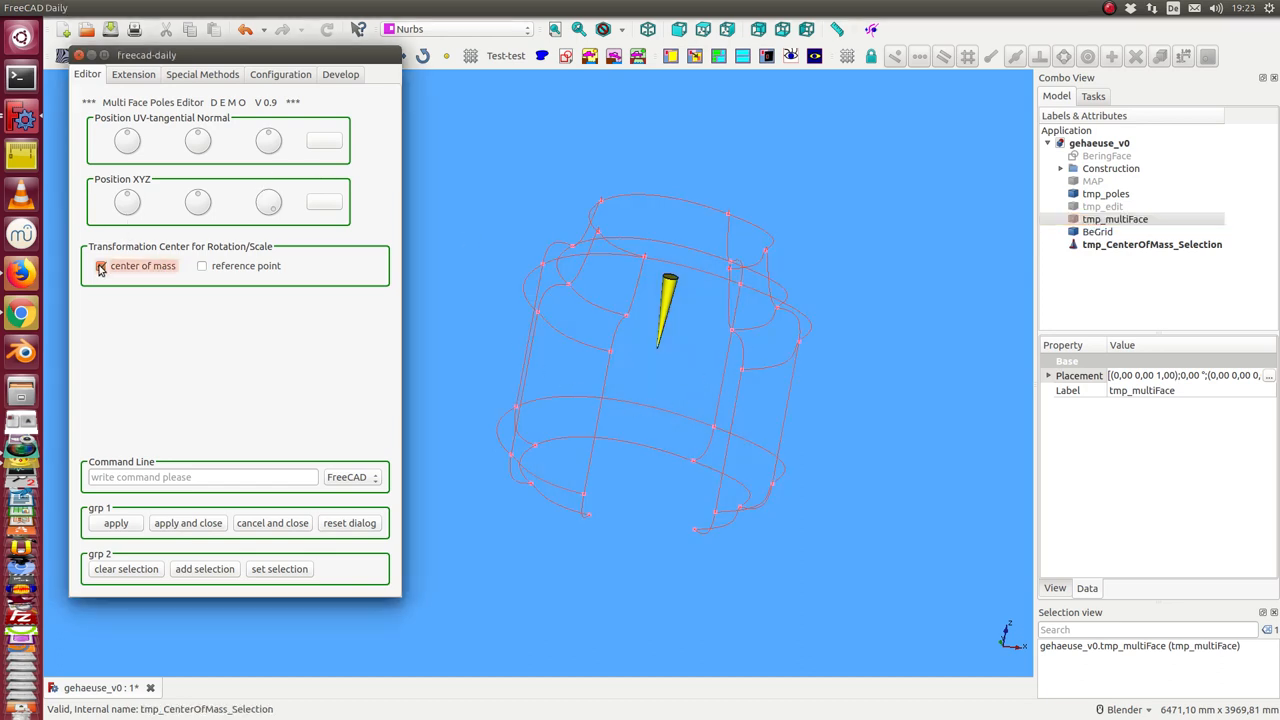
click(100, 264)
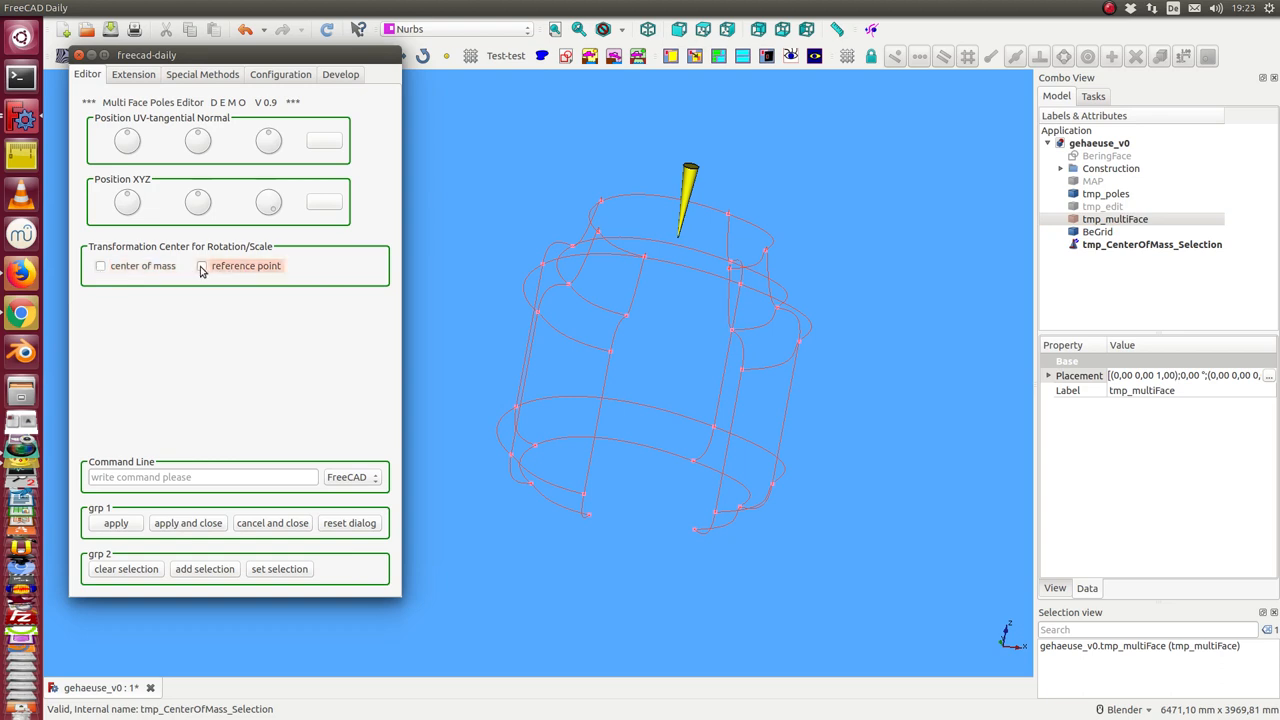
Use a reference point as transform center, move tmp_referencePoint onto the housing rim and show tmp_edit
click(202, 264)
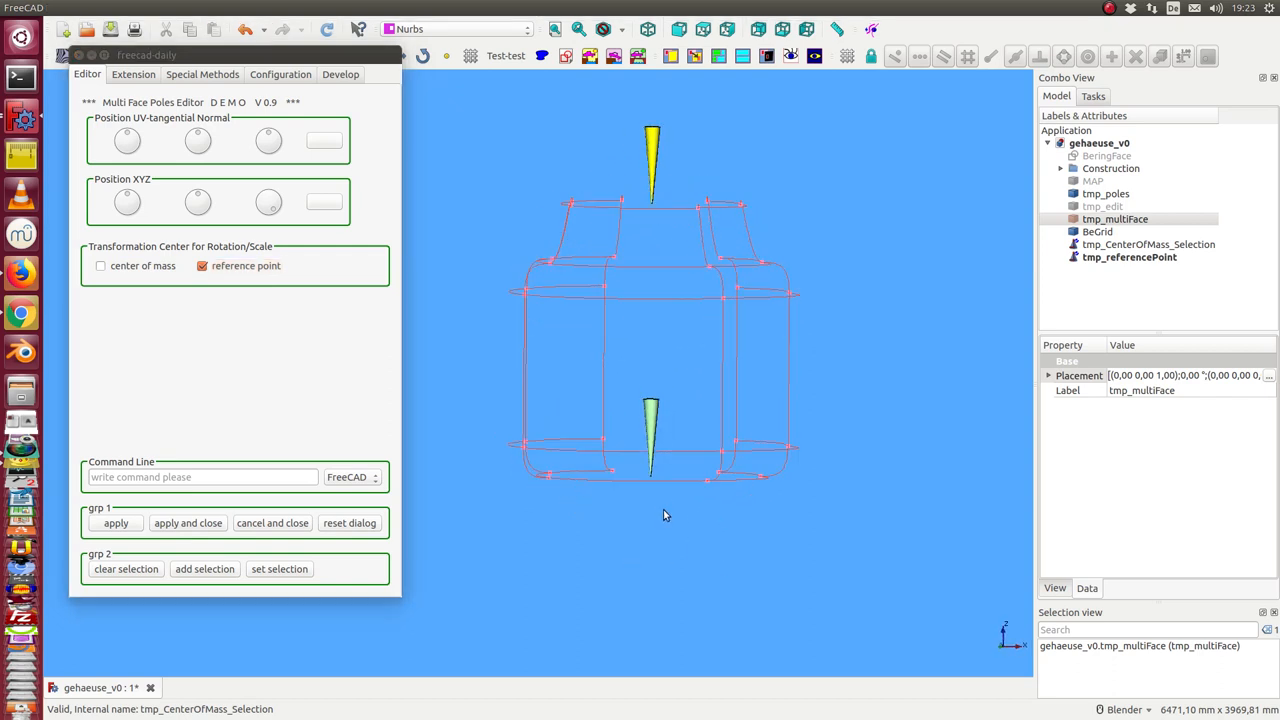
mouse_move(650, 420)
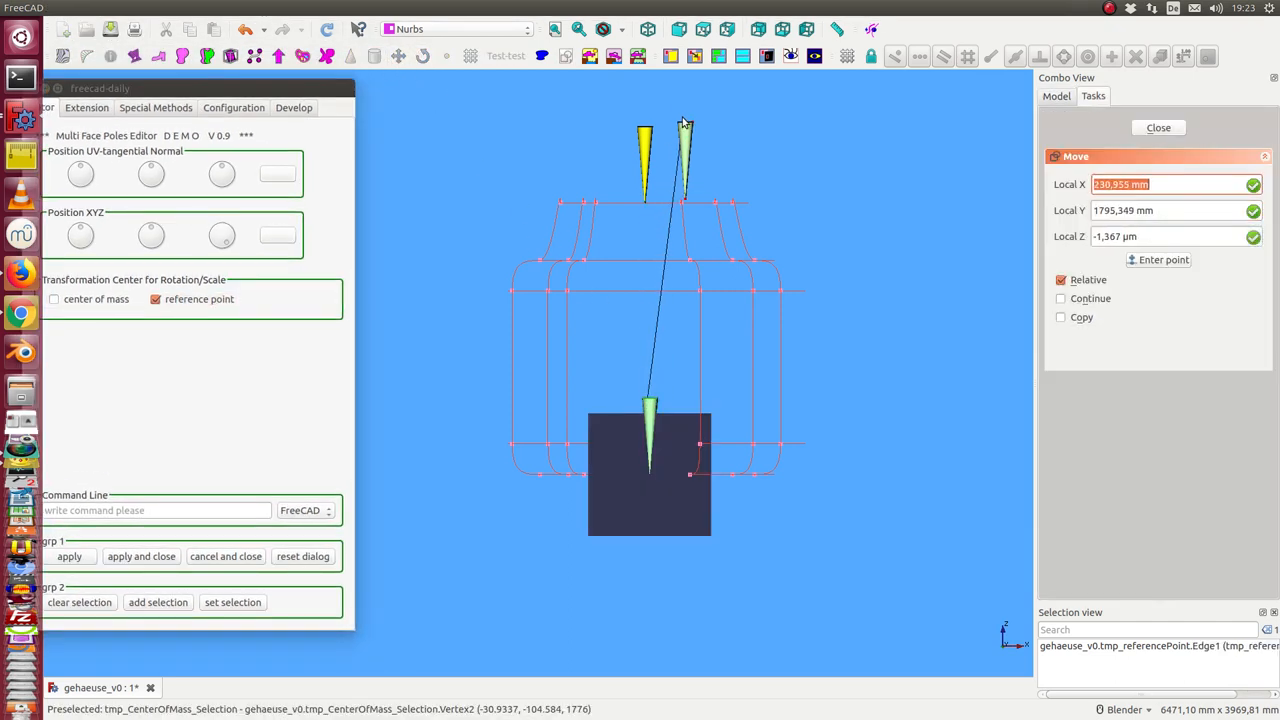
drag(684, 130, 716, 132)
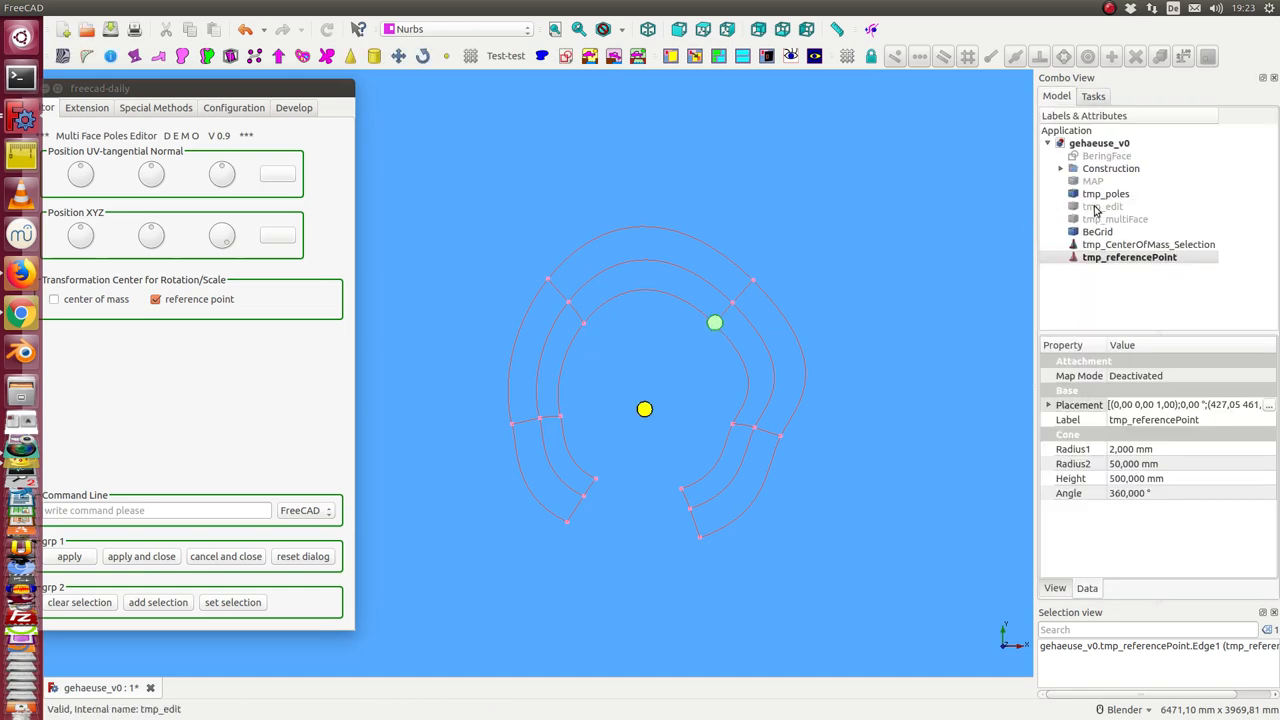
click(1104, 206)
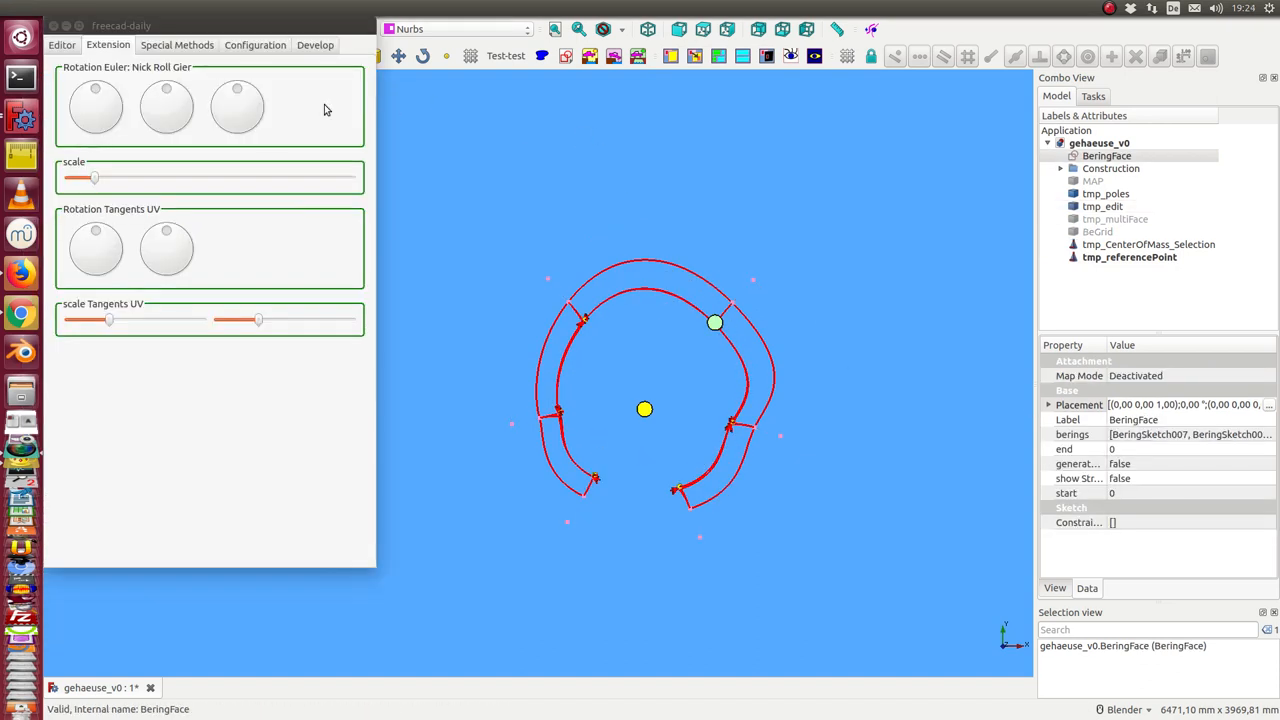
Rotate the selected poles about the reference point with the Euler Nick/Roll/Gier knobs
drag(96, 104, 100, 90)
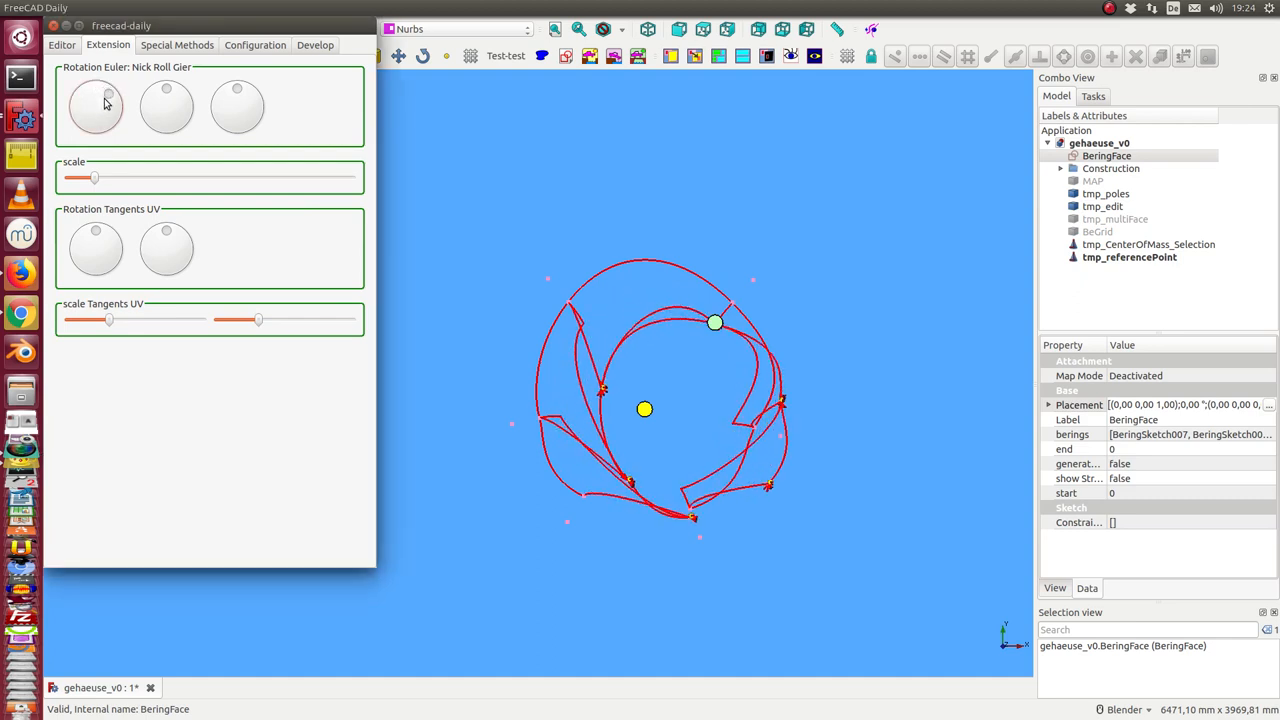
drag(96, 104, 100, 96)
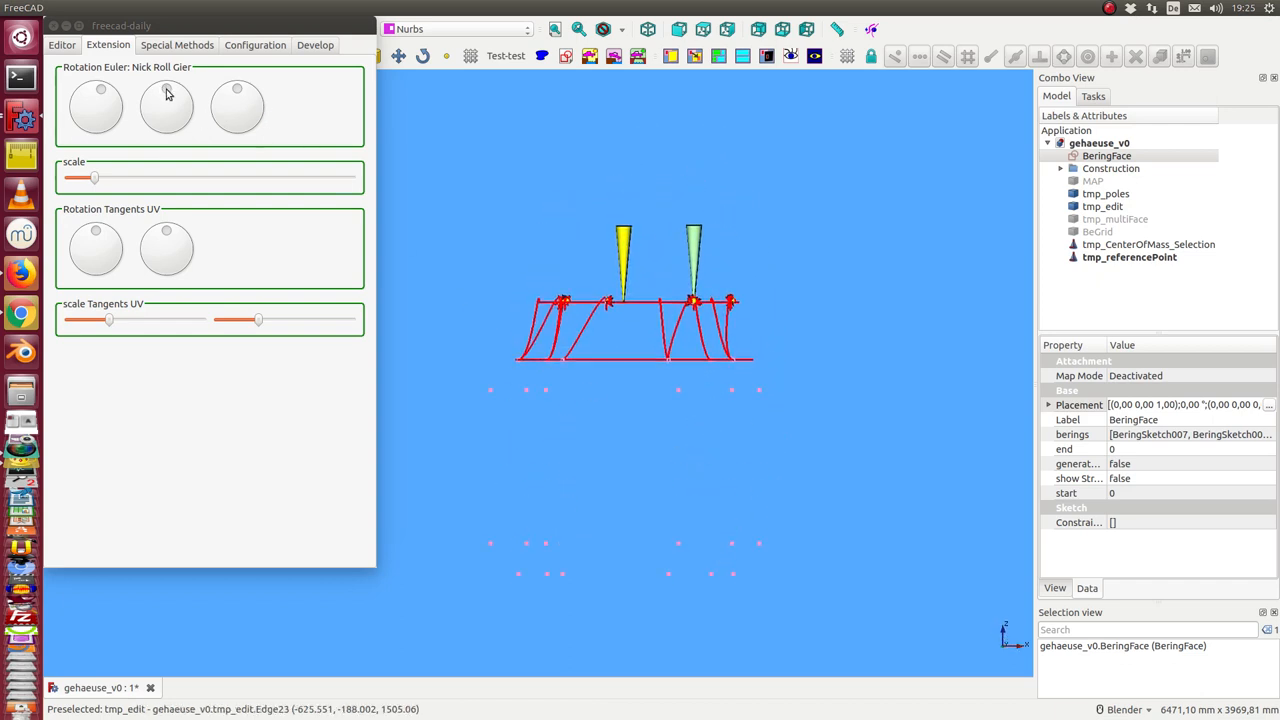
drag(166, 108, 180, 96)
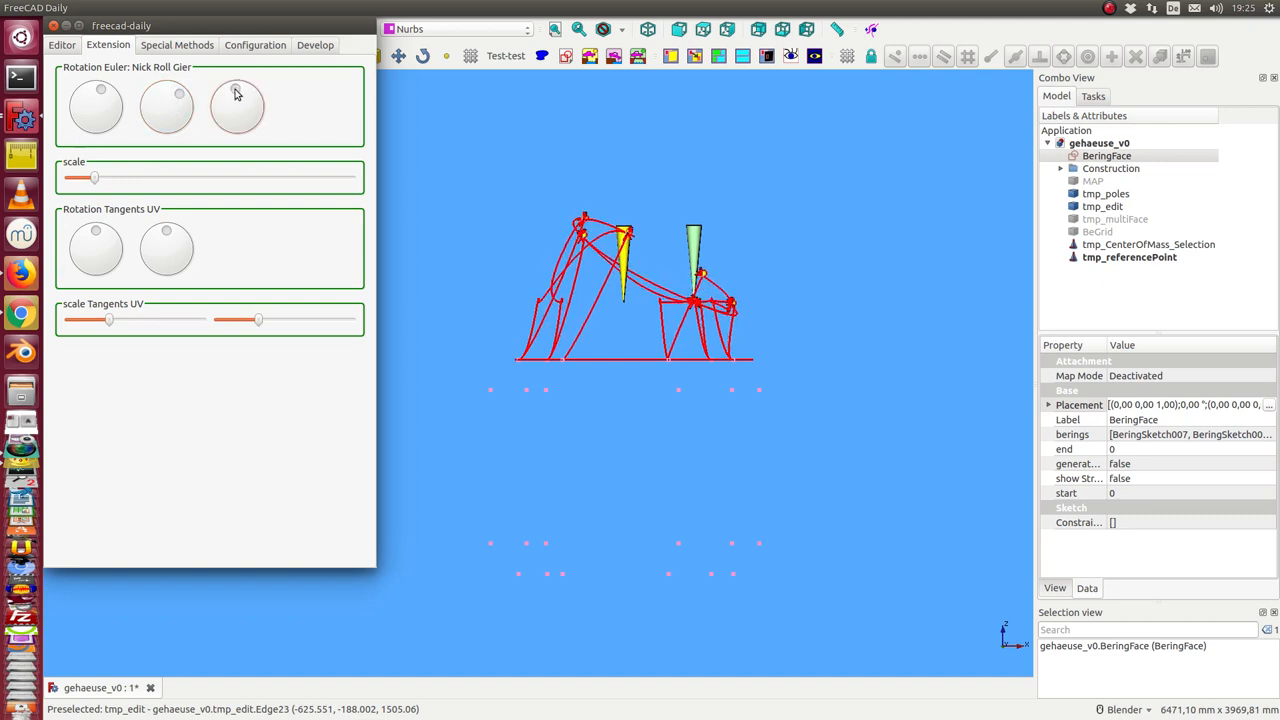
mouse_move(464, 120)
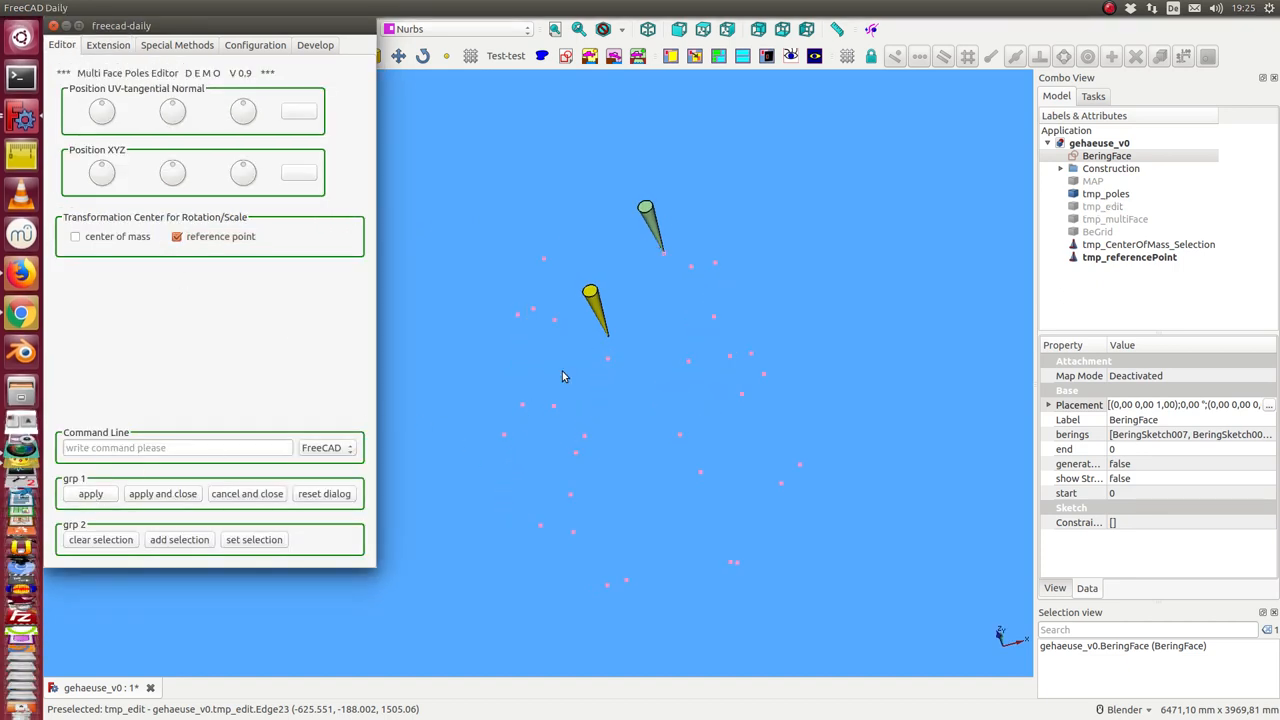
Show BeGrid, MAP and the reshaped tmp_multiFace, and stop using the reference point as center
click(1096, 232)
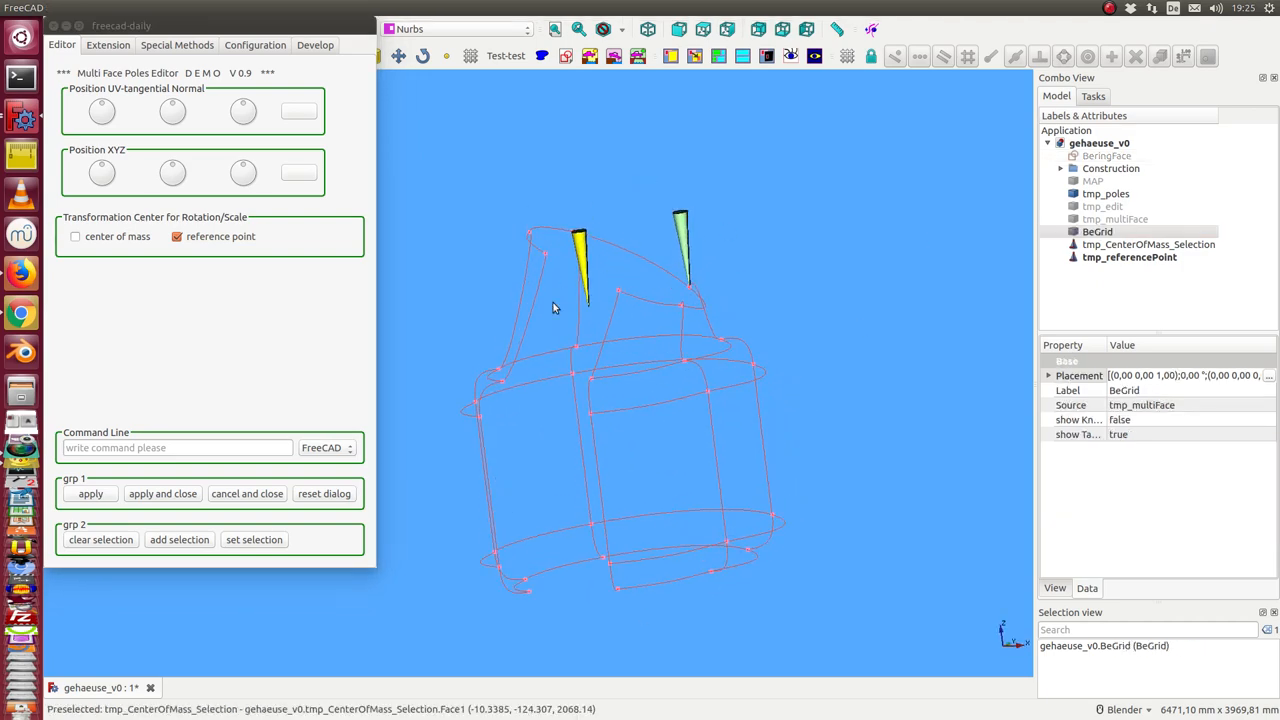
click(1092, 180)
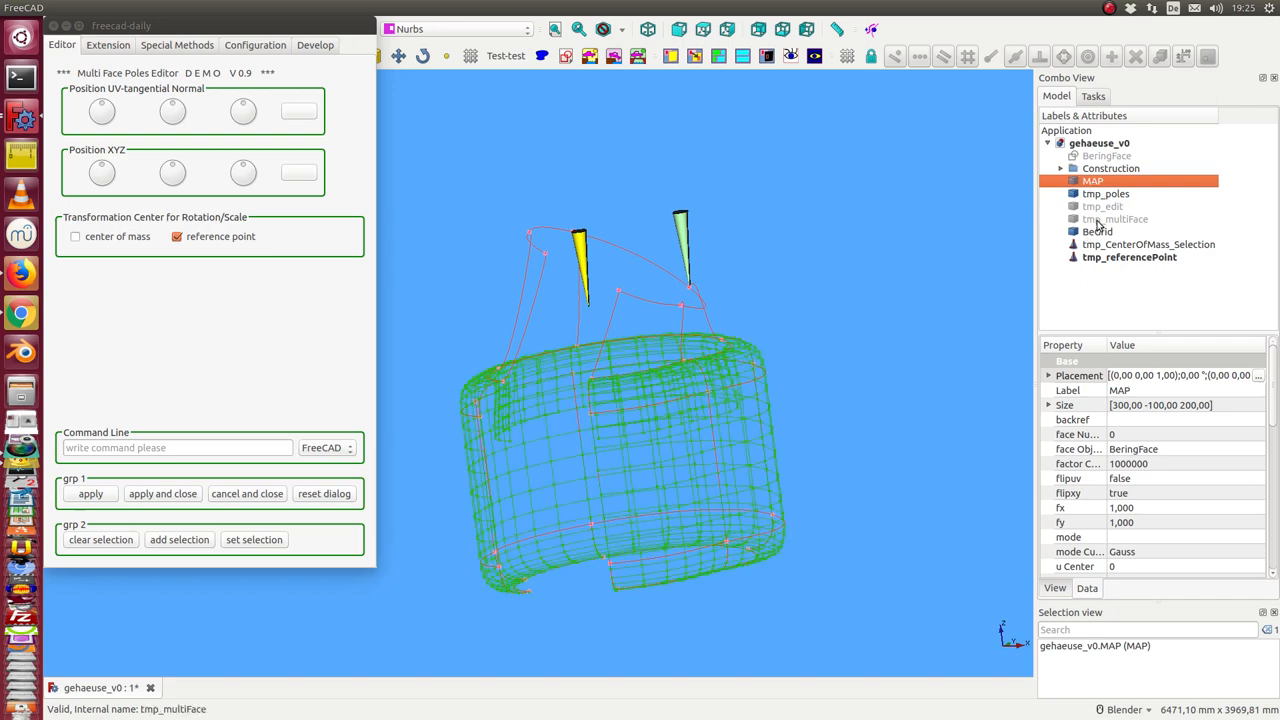
click(1116, 218)
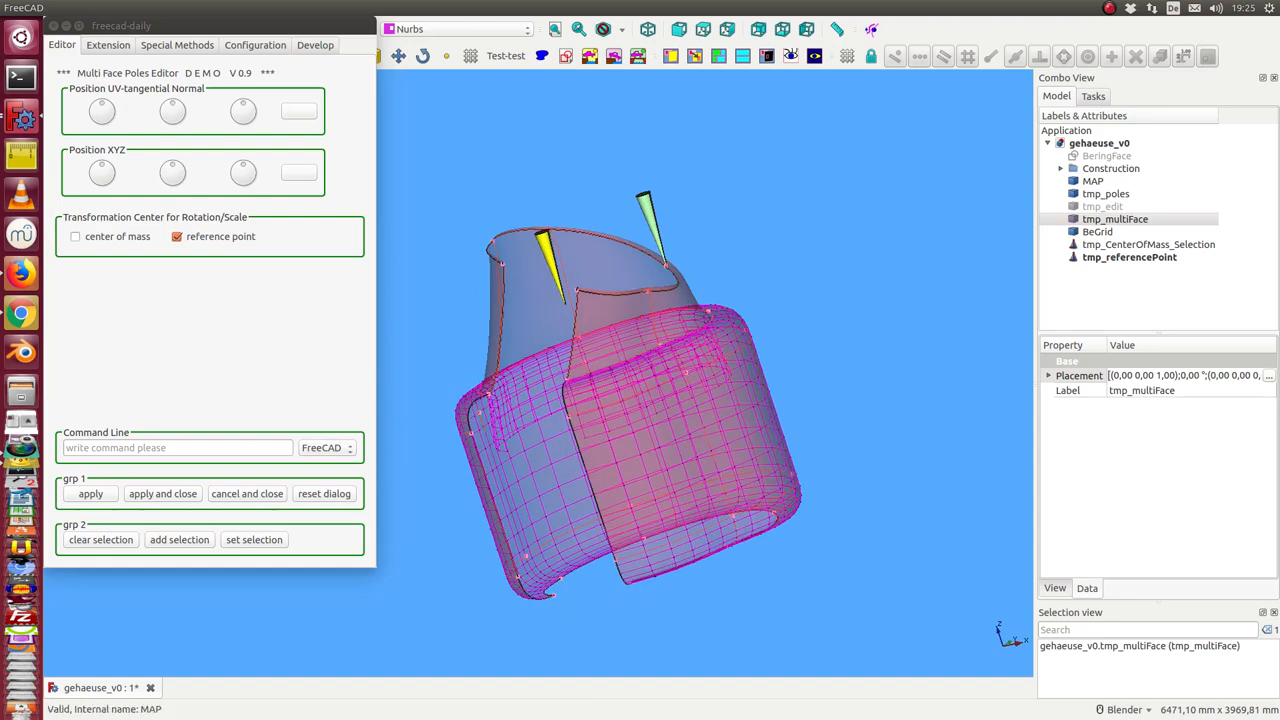
click(1106, 156)
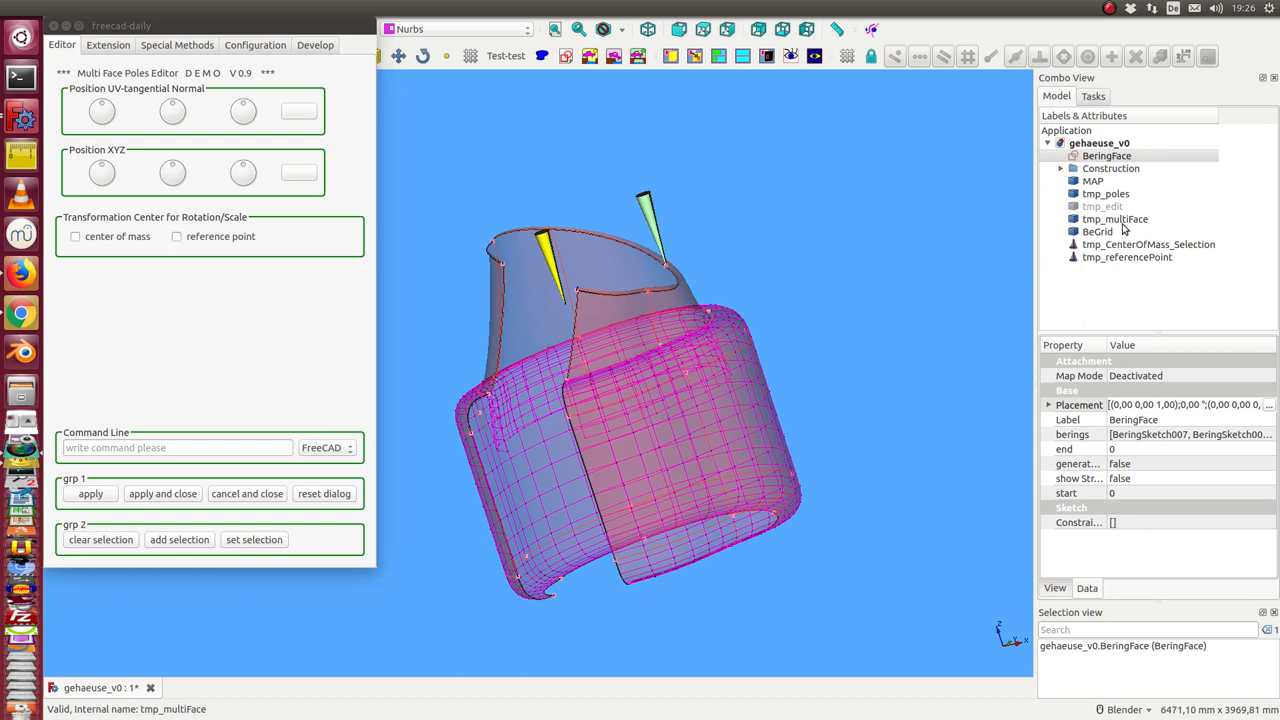
mouse_move(1104, 228)
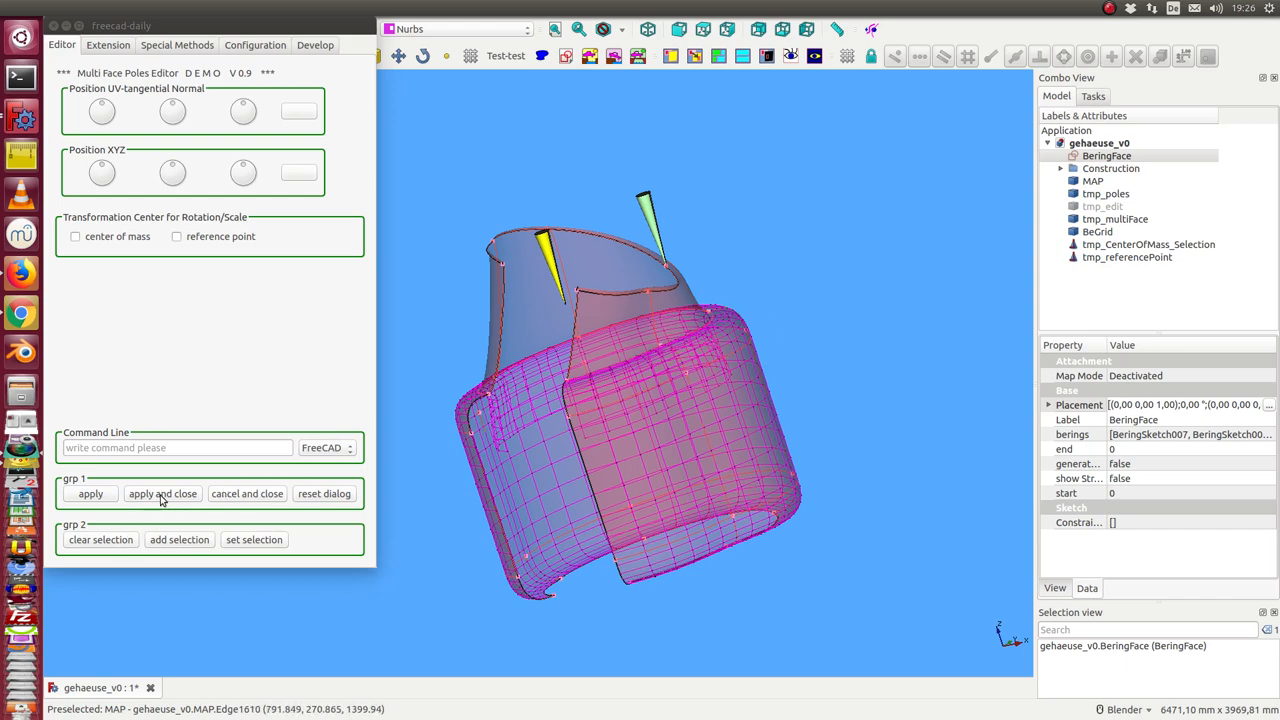
Apply and close the editor, hide tmp_multiFace and display the new 'result' object
click(162, 492)
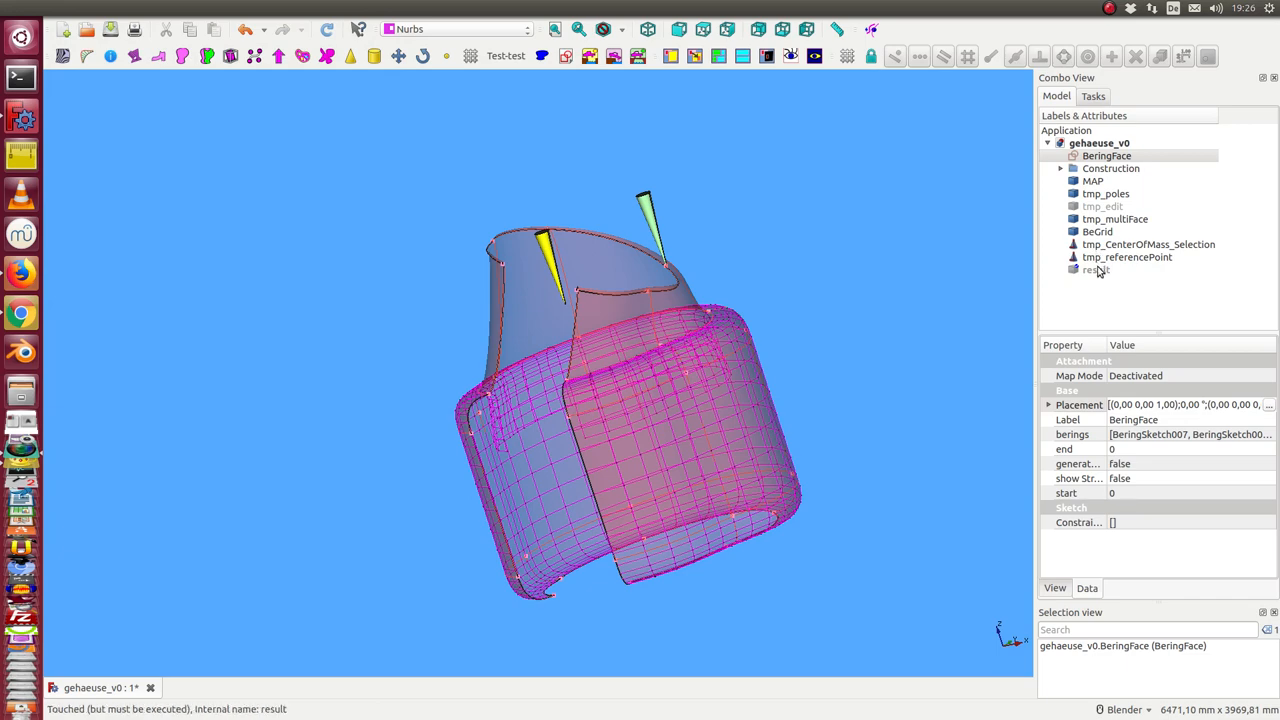
click(1116, 218)
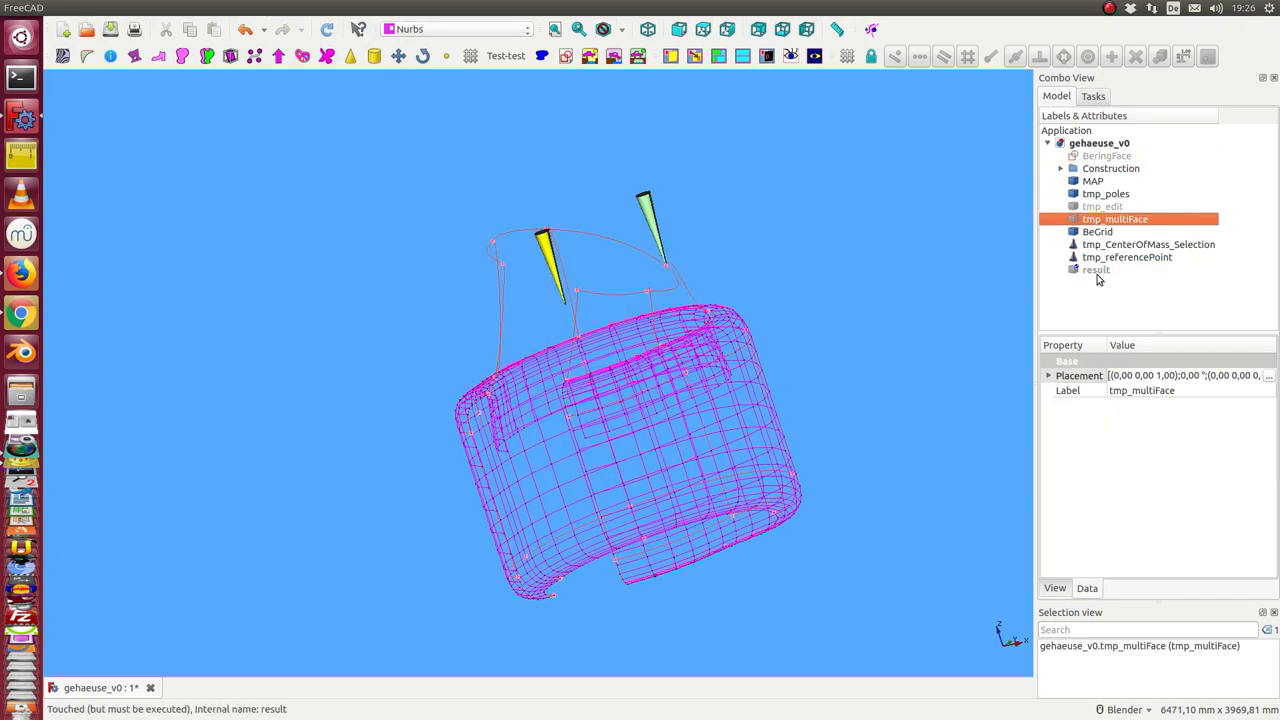
click(1096, 268)
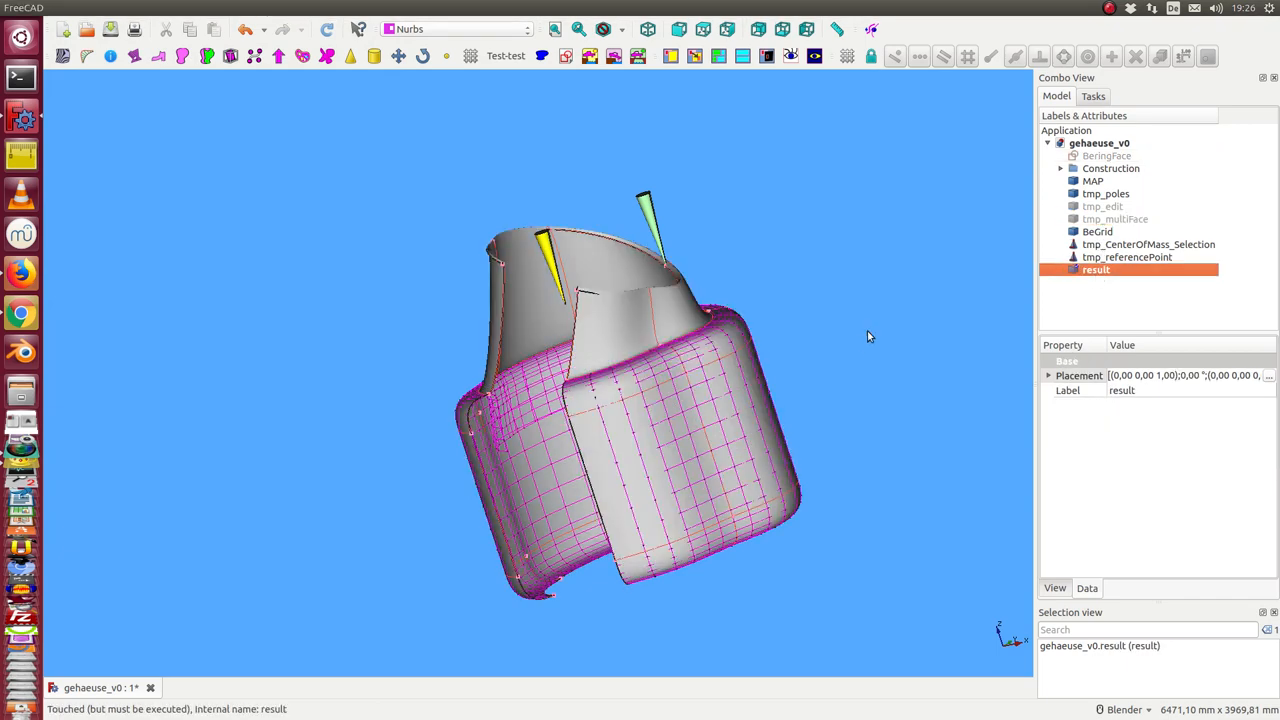